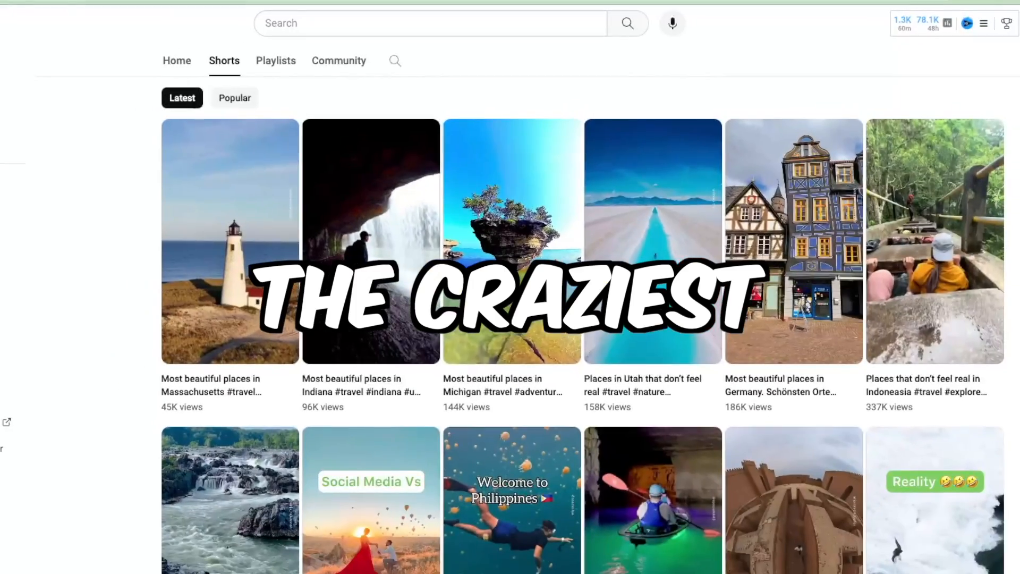
# Browse the Shorts of the Our Awesome World and Legacy Motivations channels
pyautogui.scroll(-3)
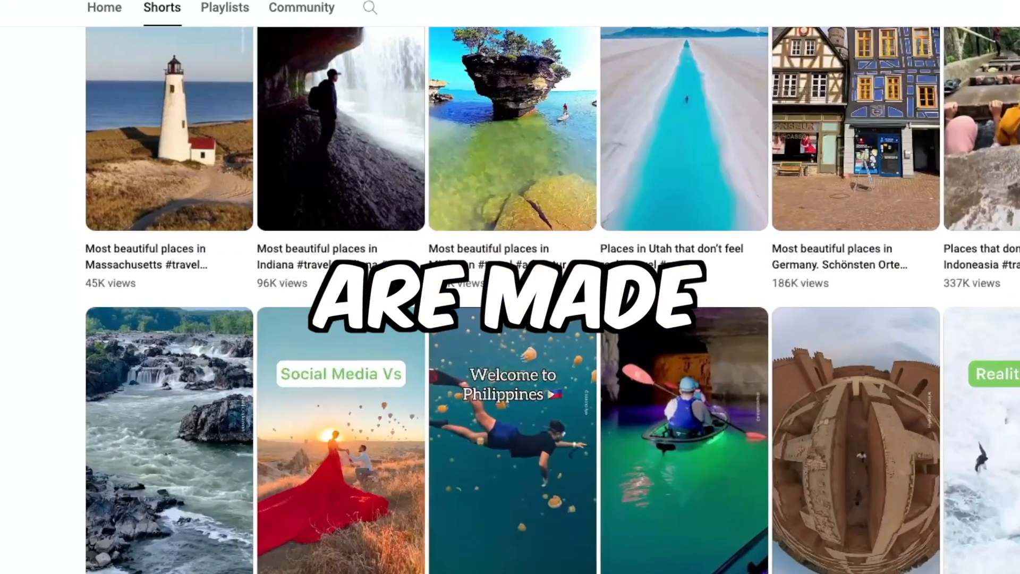
pyautogui.scroll(-3)
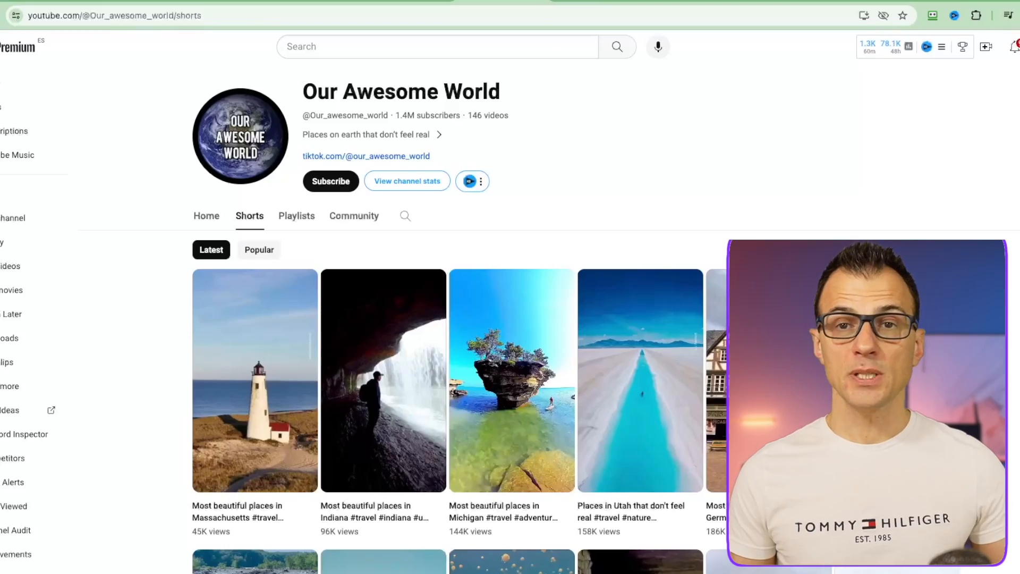
pyautogui.scroll(-3)
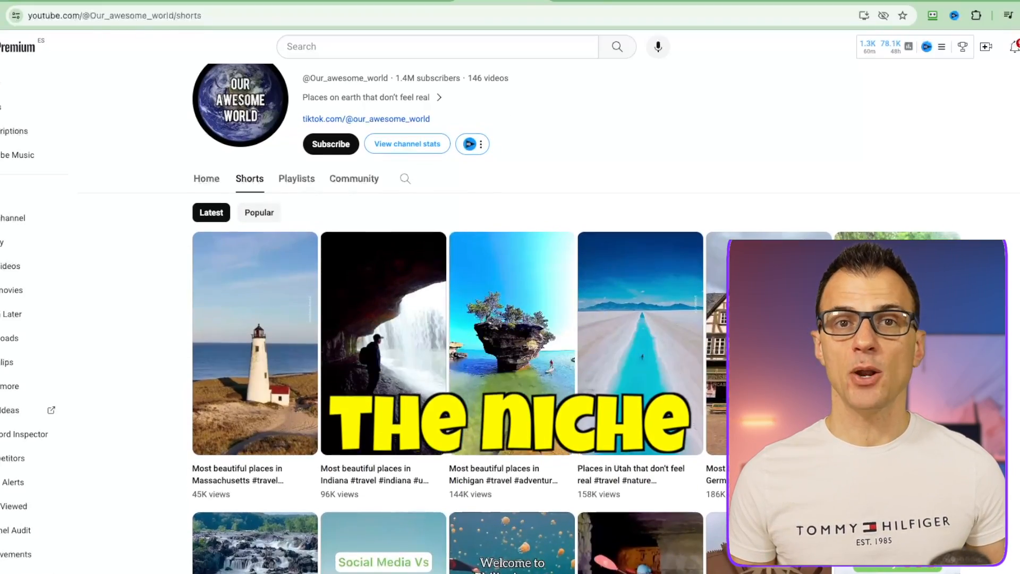
pyautogui.scroll(-3)
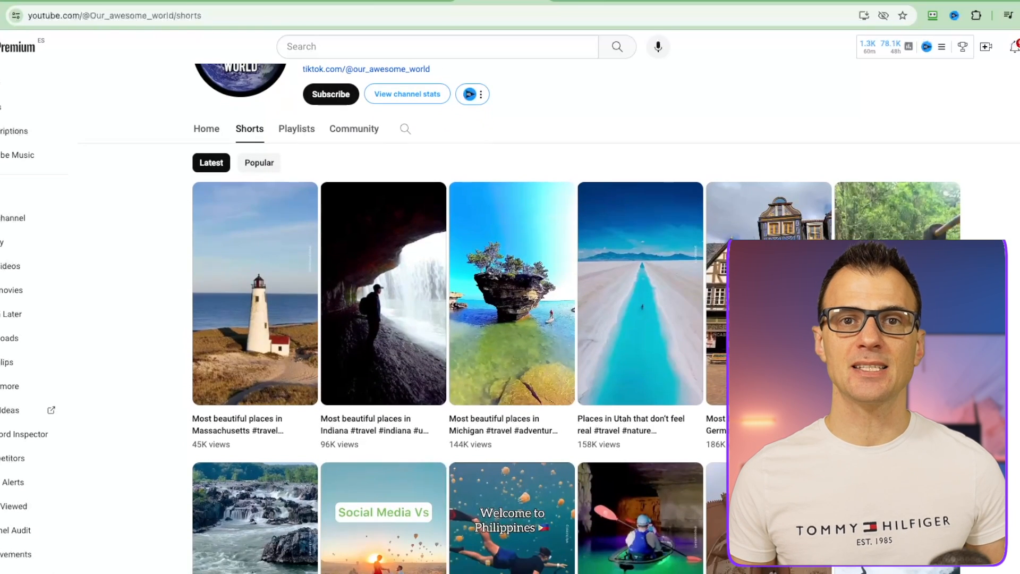
pyautogui.scroll(3)
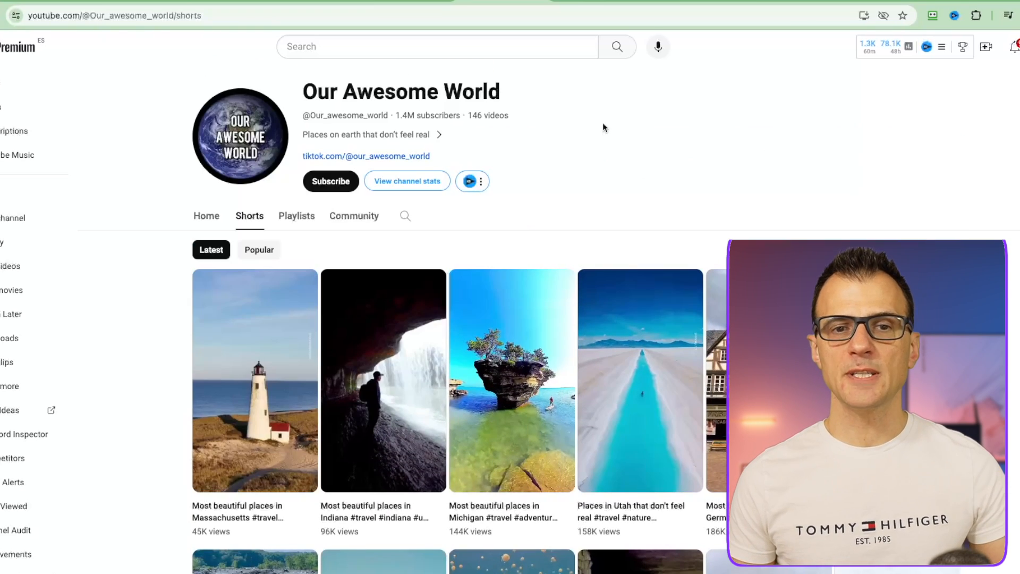
pyautogui.moveTo(683, 169)
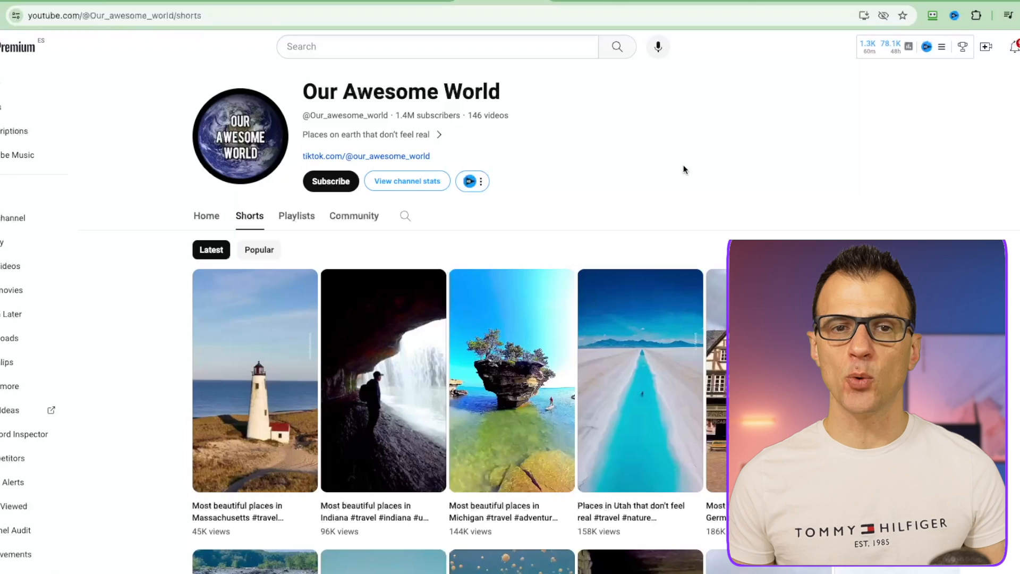
pyautogui.scroll(-3)
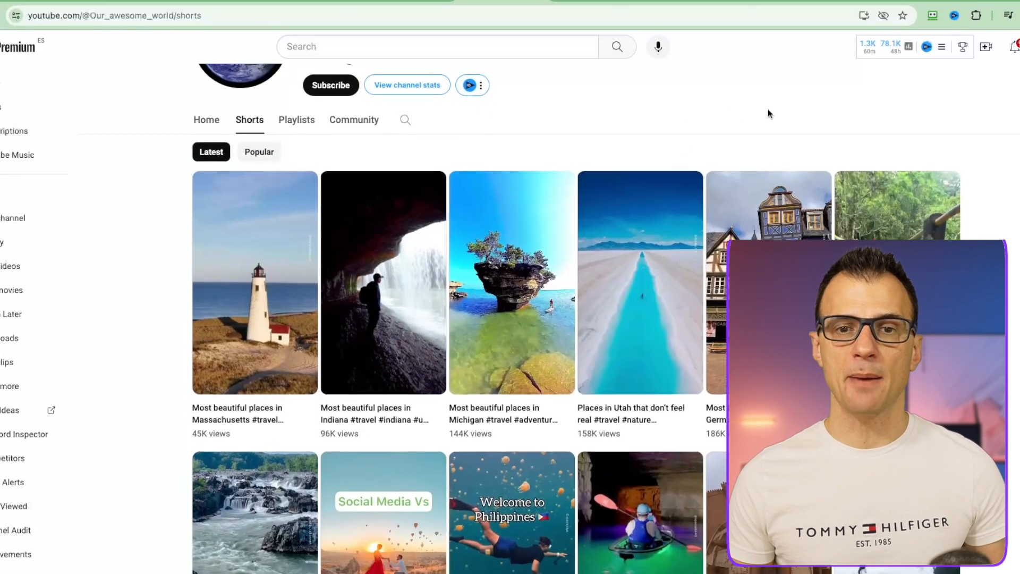
pyautogui.scroll(-3)
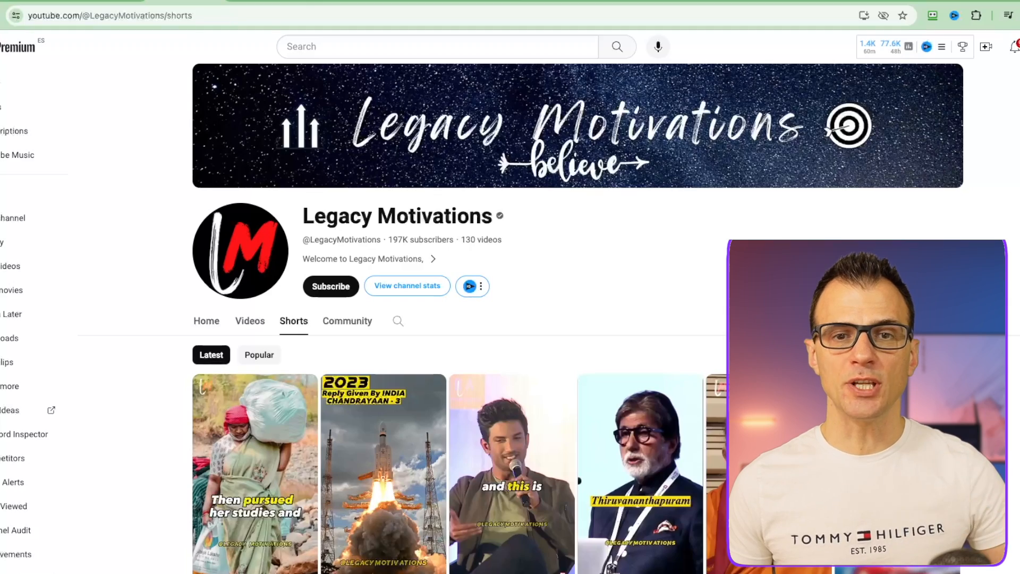
pyautogui.scroll(-3)
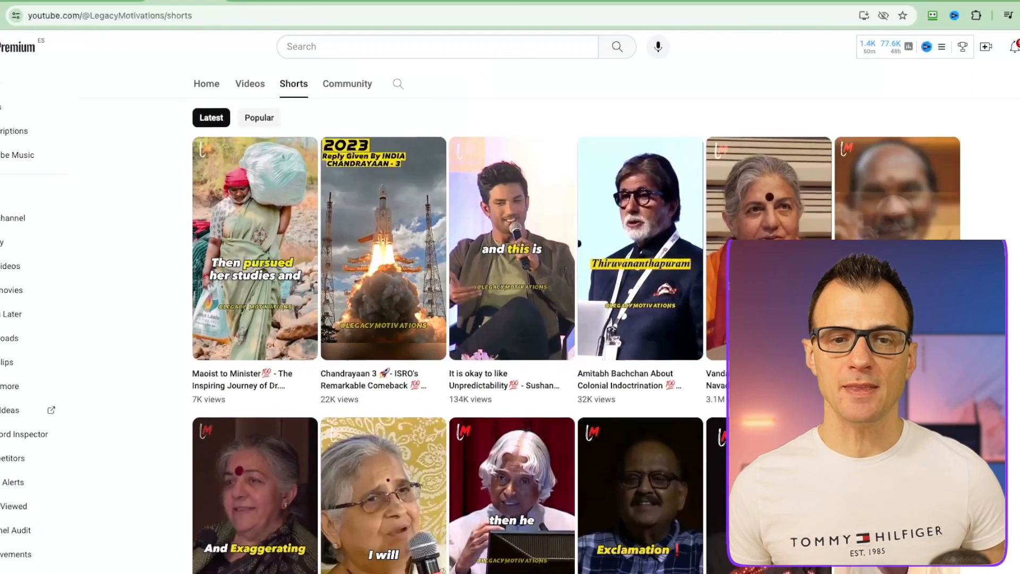
pyautogui.scroll(-3)
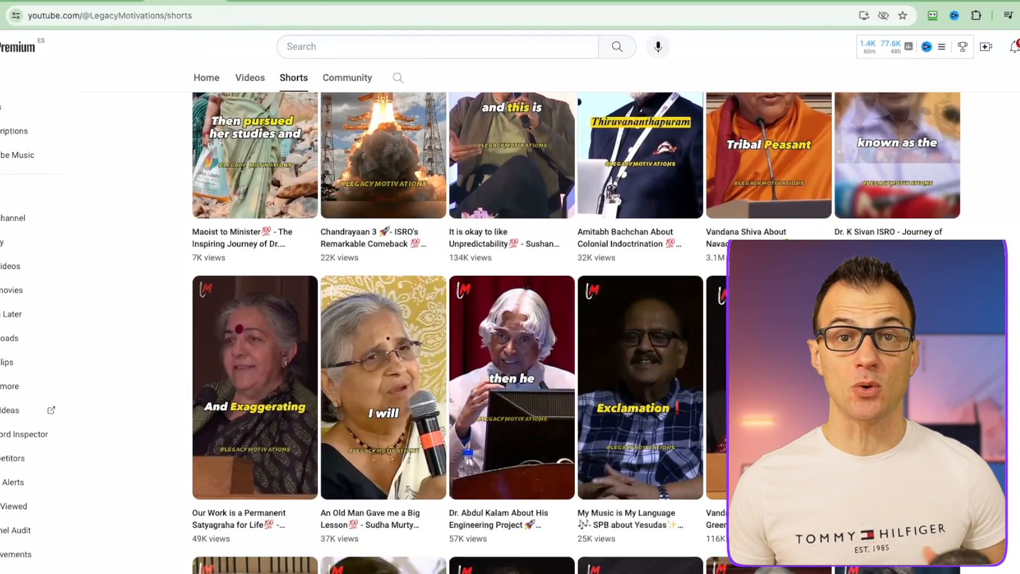
pyautogui.scroll(-3)
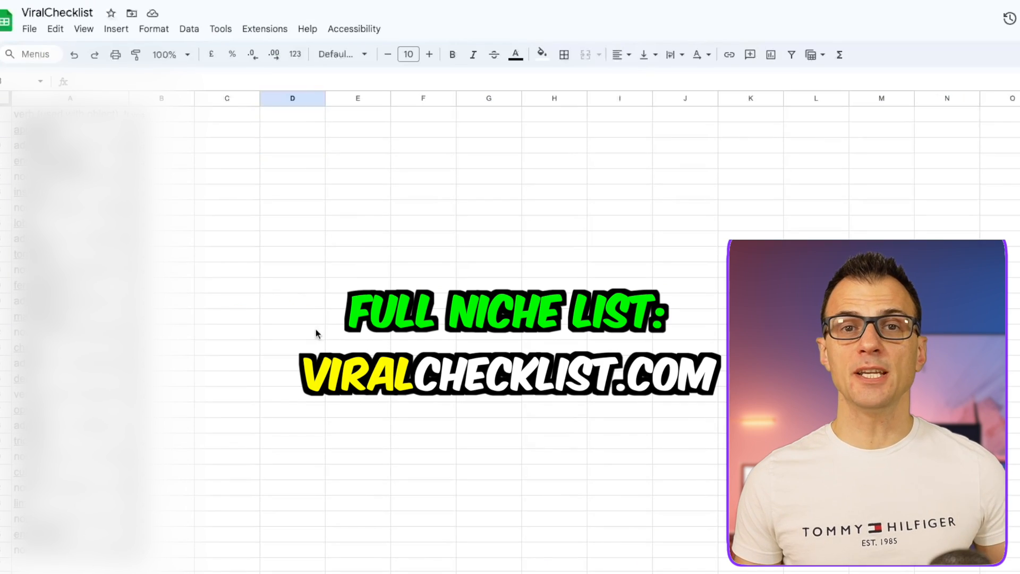
pyautogui.click(292, 144)
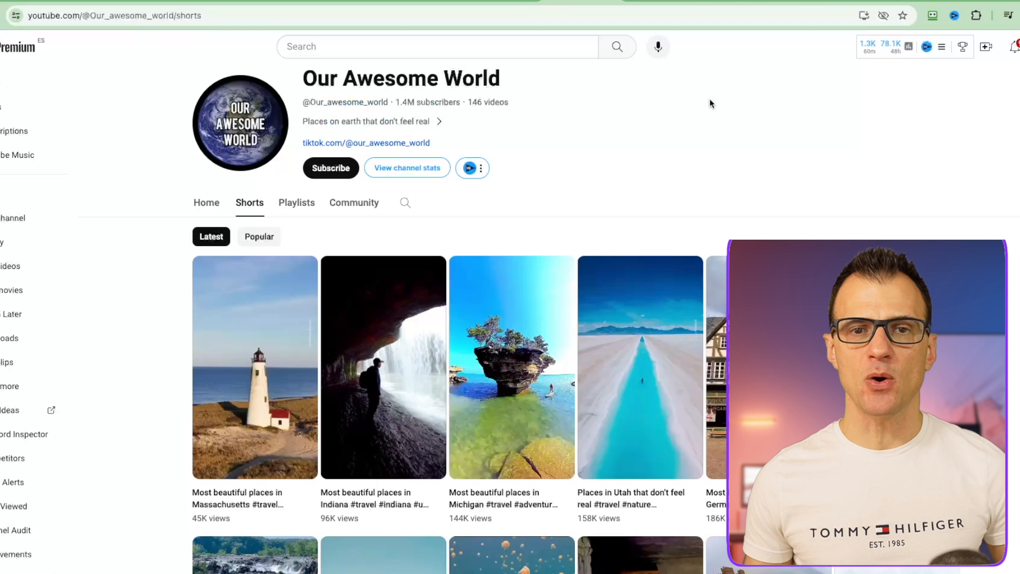
# Sort Our Awesome World's Shorts by Popular and scroll the results, led by a 149M-view France clip
pyautogui.scroll(-3)
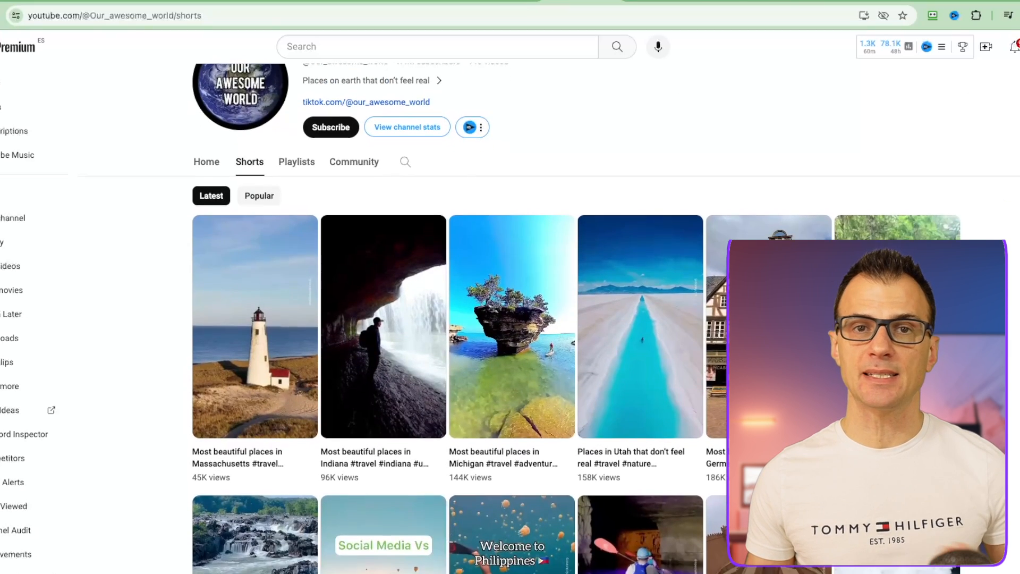
pyautogui.click(259, 195)
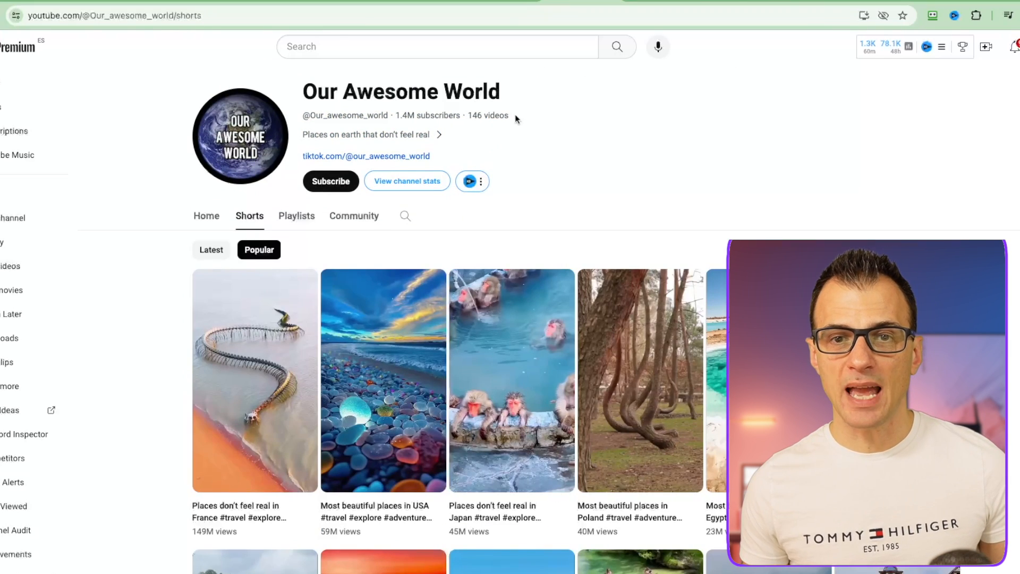
pyautogui.scroll(-3)
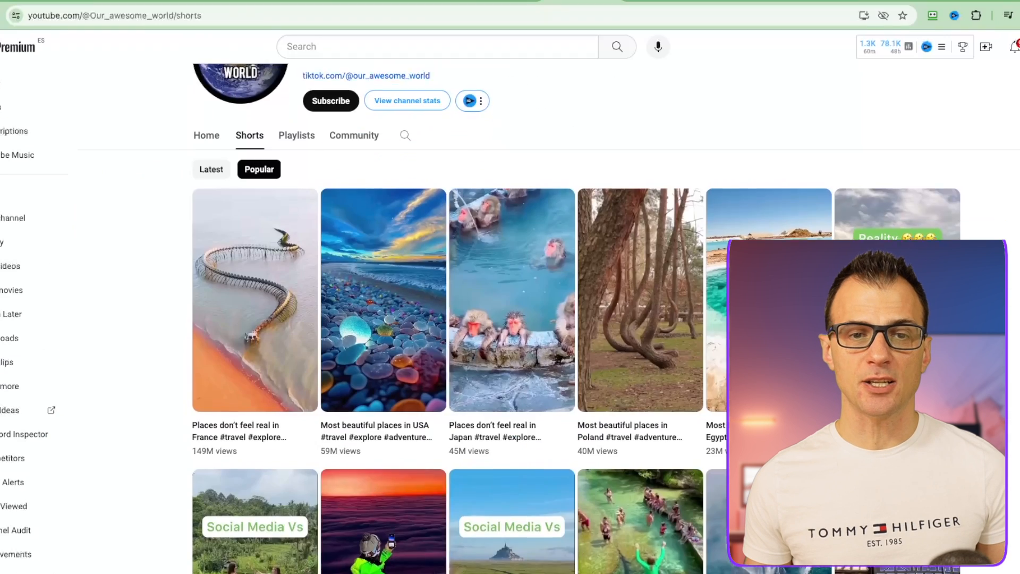
pyautogui.scroll(-3)
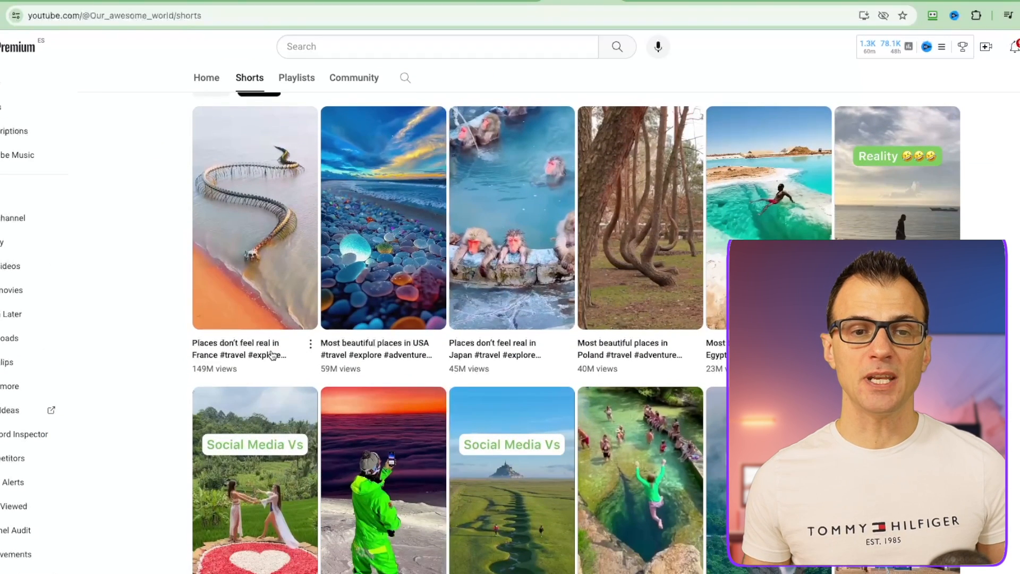
pyautogui.moveTo(559, 306)
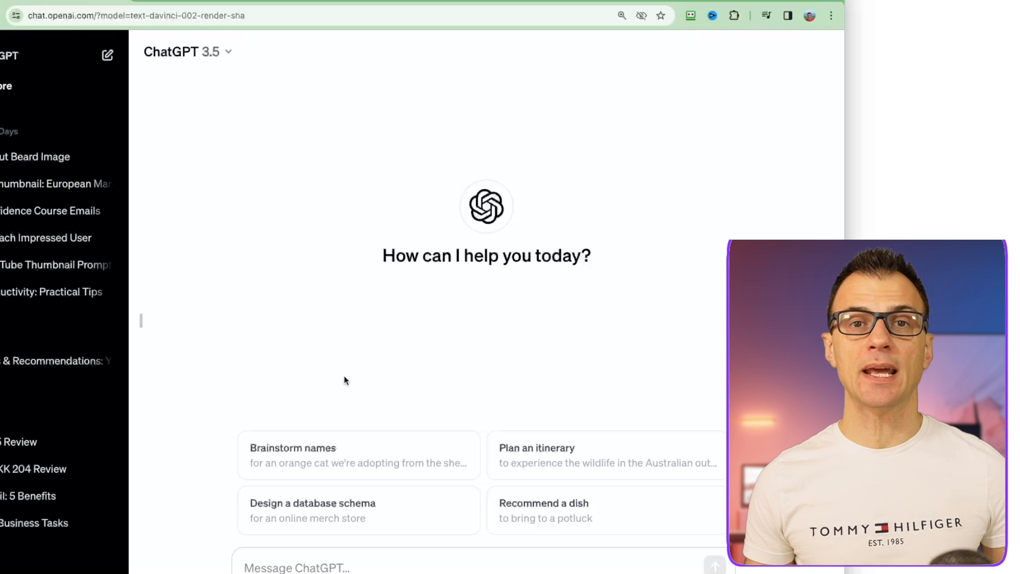
# Ask ChatGPT for a YouTube Short script about the 5 most amazing places on earth
pyautogui.write('write me a youtube short script about 5 most amazing places on e')
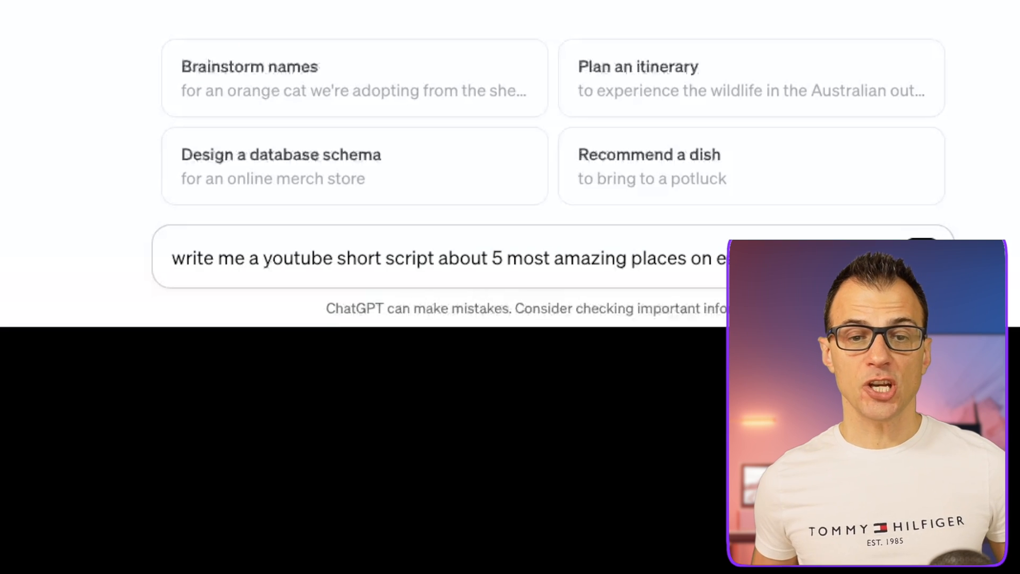
pyautogui.write('earth')
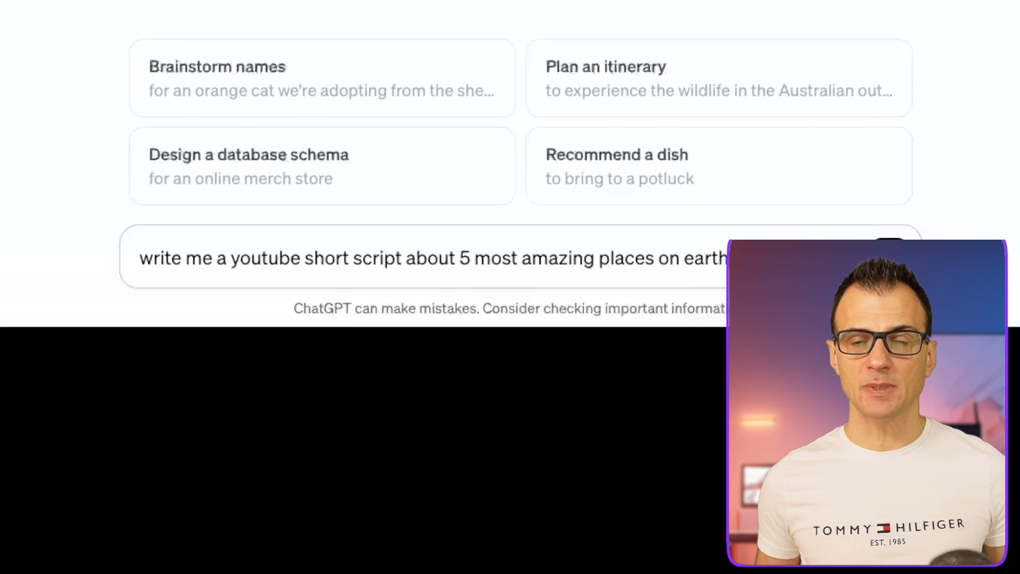
pyautogui.press('Return')
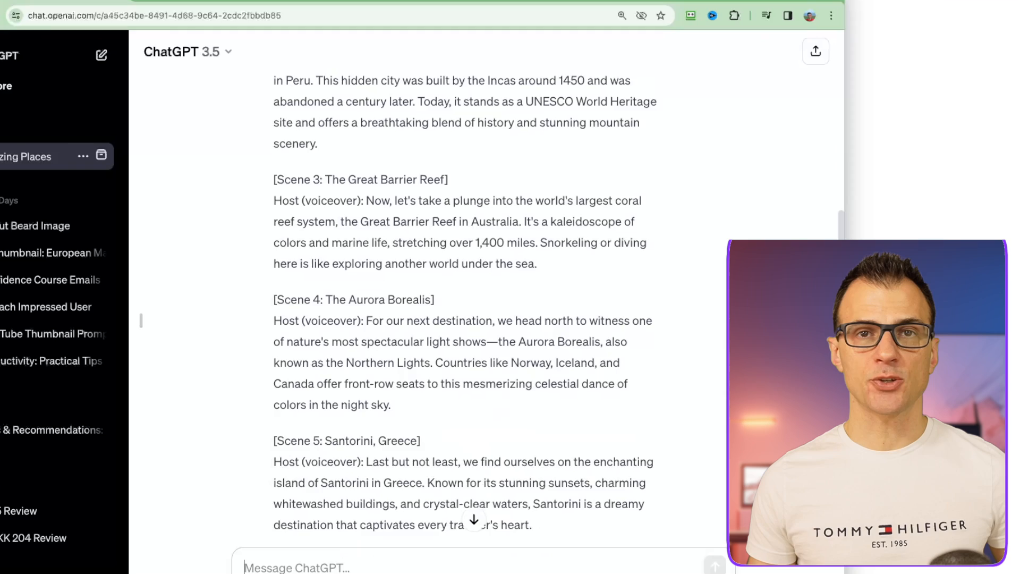
pyautogui.scroll(-3)
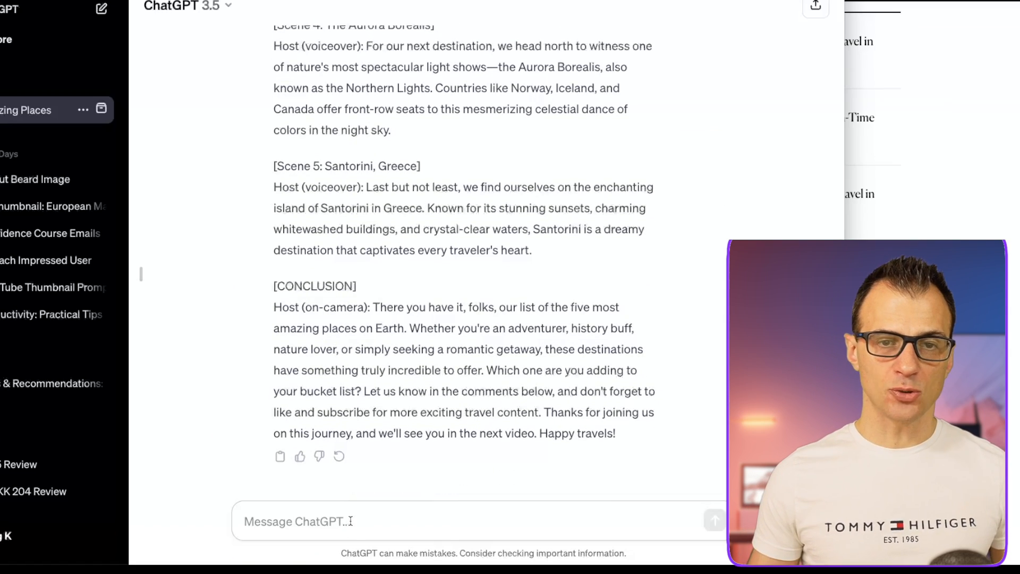
# Have ChatGPT change place number 5 to Arashiyama Bamboo Grove, Japan, and review the rewrite
pyautogui.write('make')
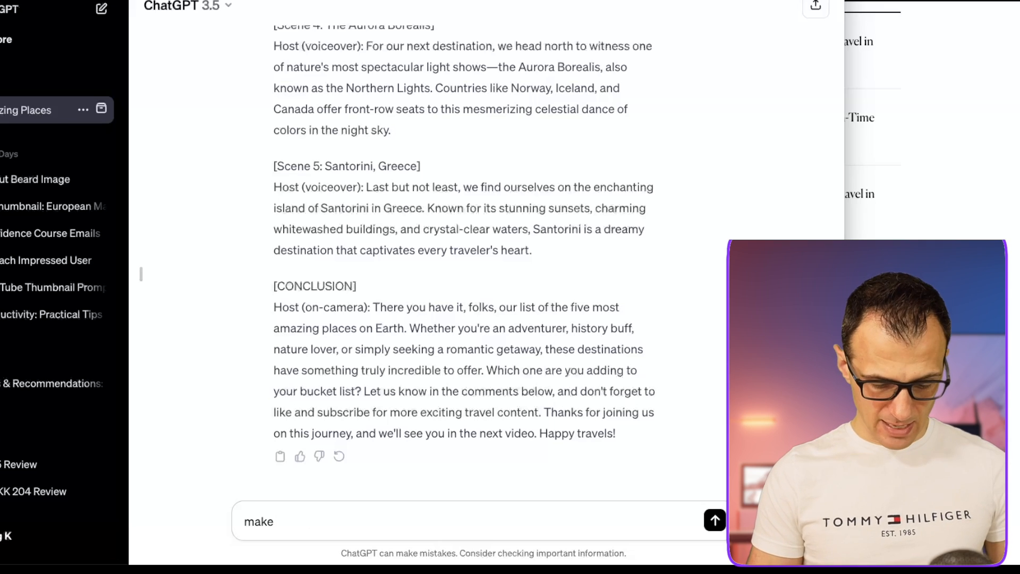
pyautogui.write('number 5 to be')
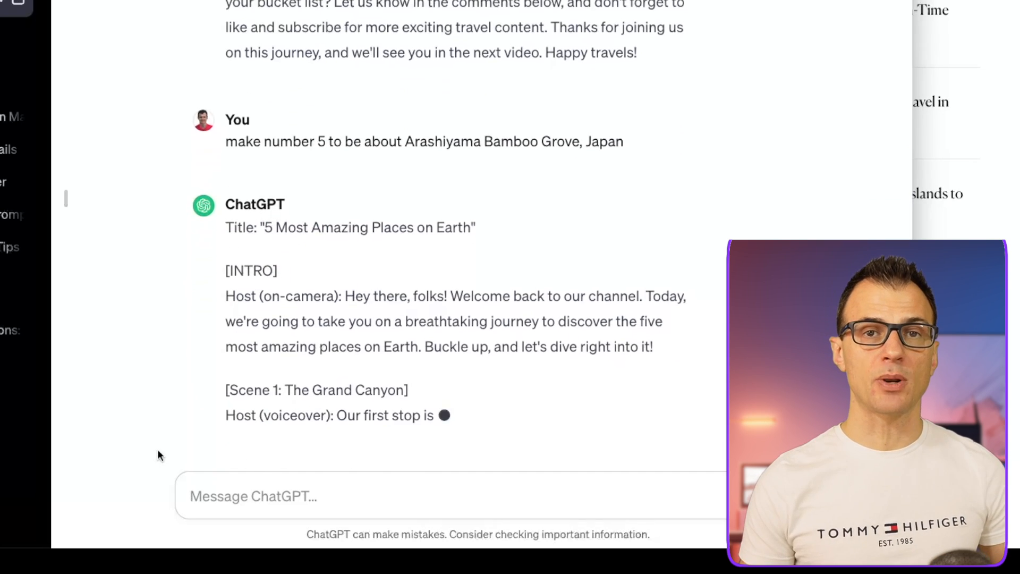
pyautogui.scroll(-3)
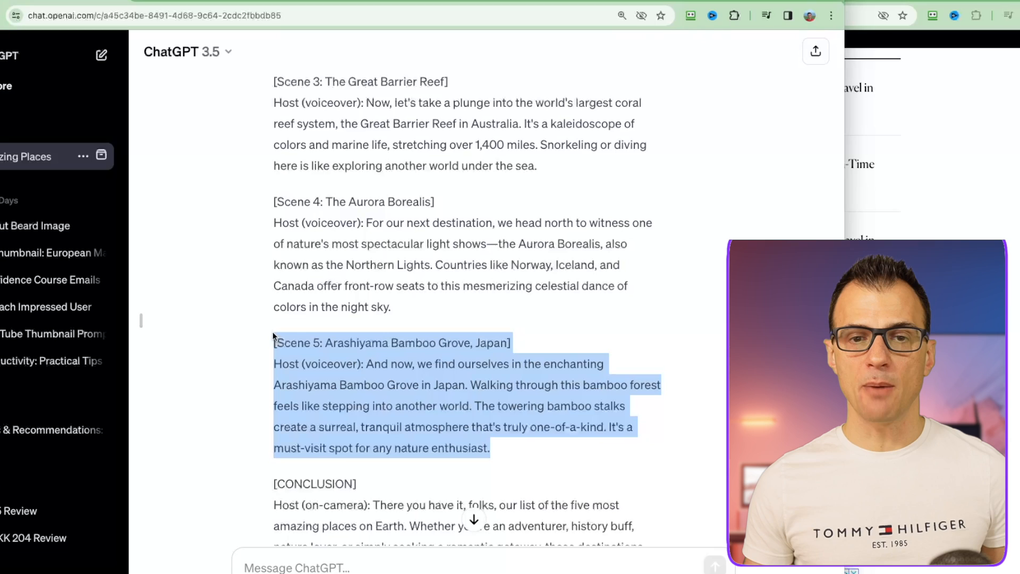
pyautogui.scroll(3)
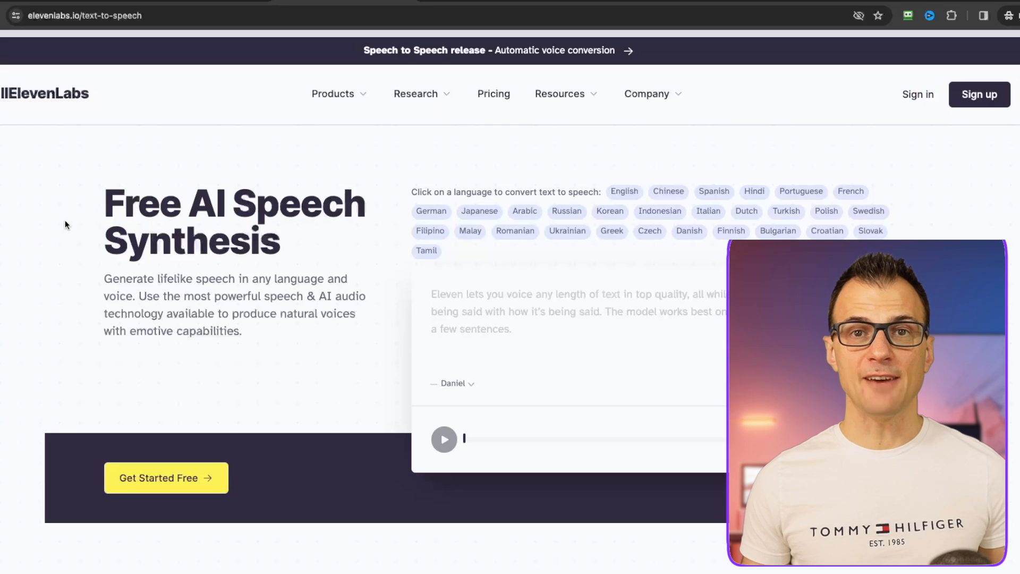
# Enter ElevenLabs' free text-to-speech workspace via Get Started Free
pyautogui.scroll(-3)
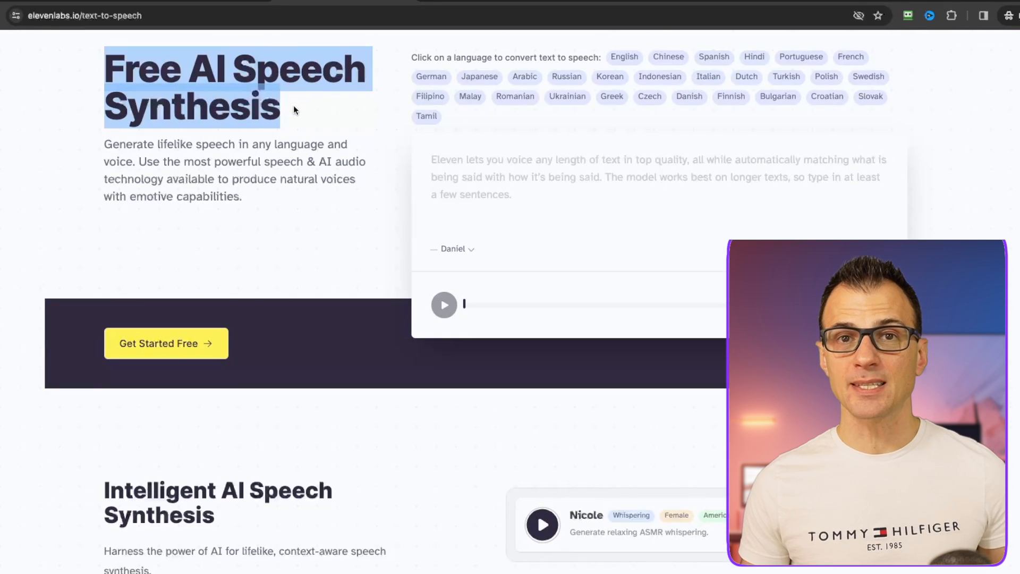
pyautogui.moveTo(296, 205)
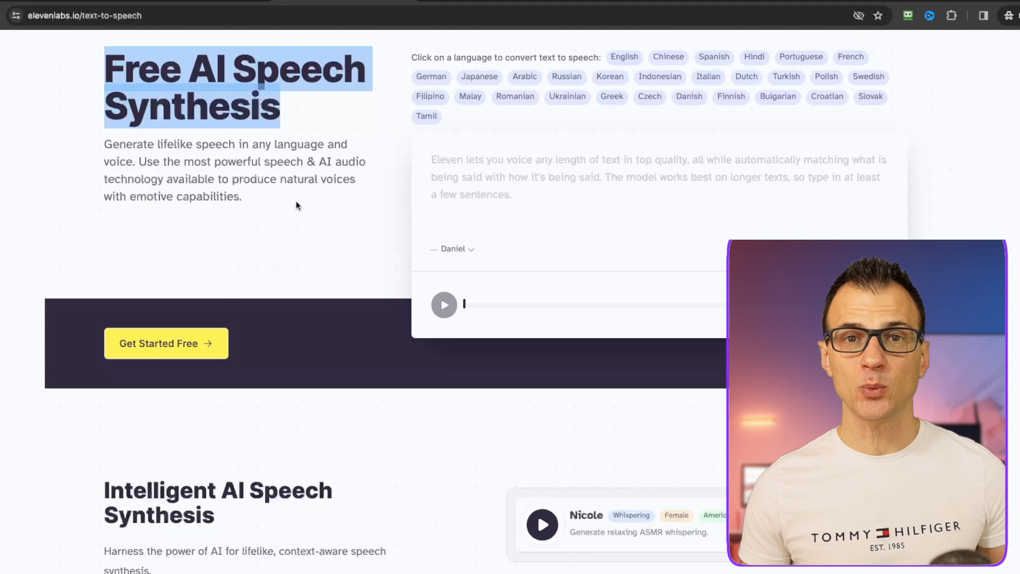
pyautogui.scroll(-3)
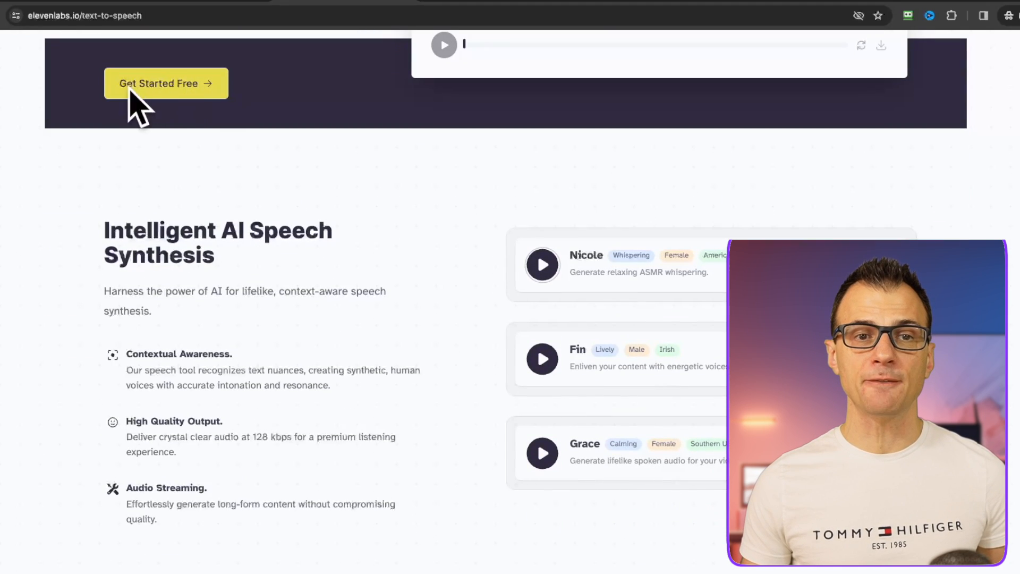
pyautogui.moveTo(424, 268)
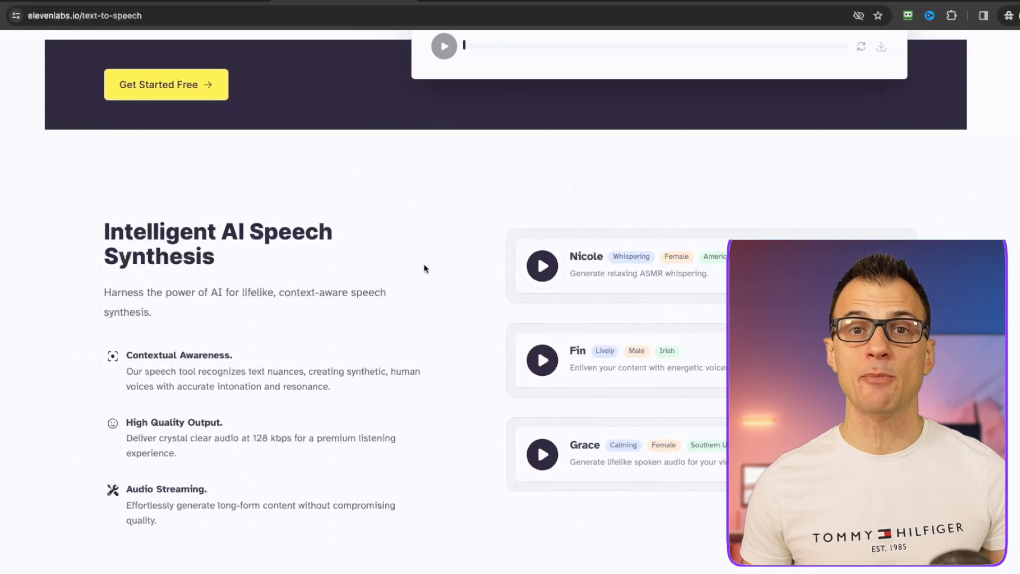
pyautogui.click(165, 84)
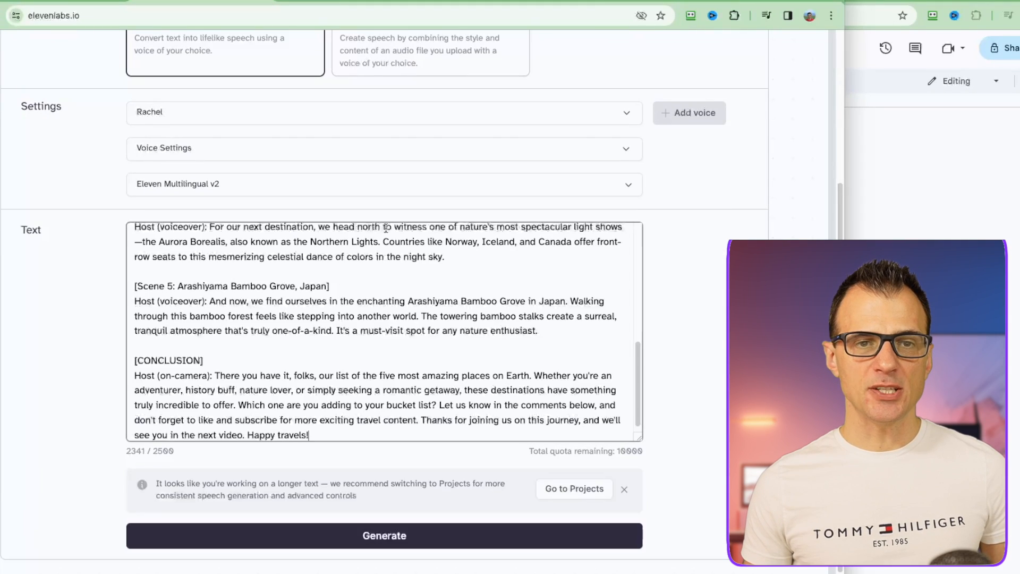
# Start the narration with 'Here are the 5 Most Beautiful Places on Earth'
pyautogui.scroll(3)
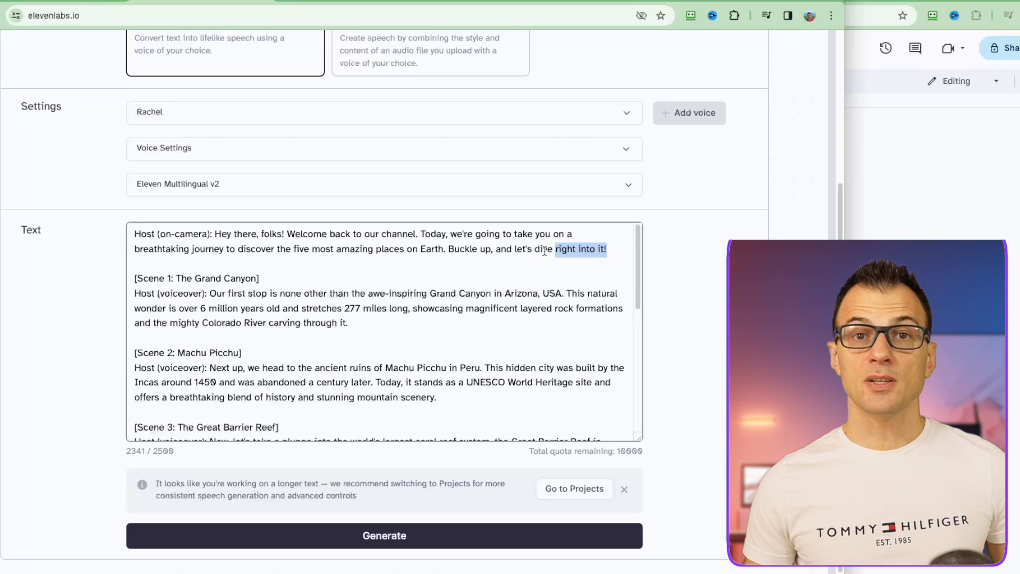
pyautogui.write('Here are the 5 Most Beautiful Places on Earth.')
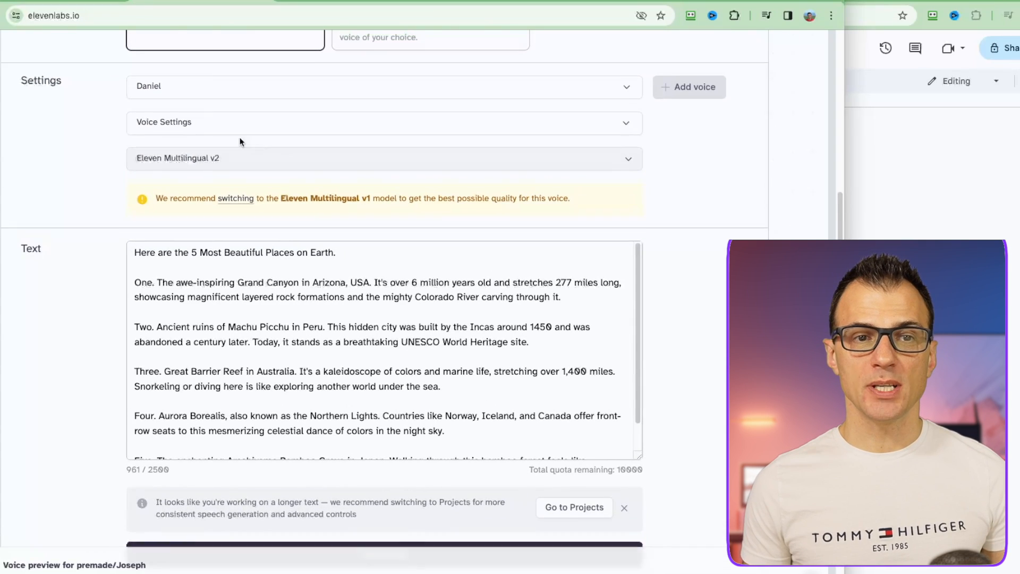
# Play the Daniel voice sample from the voice list
pyautogui.click(383, 86)
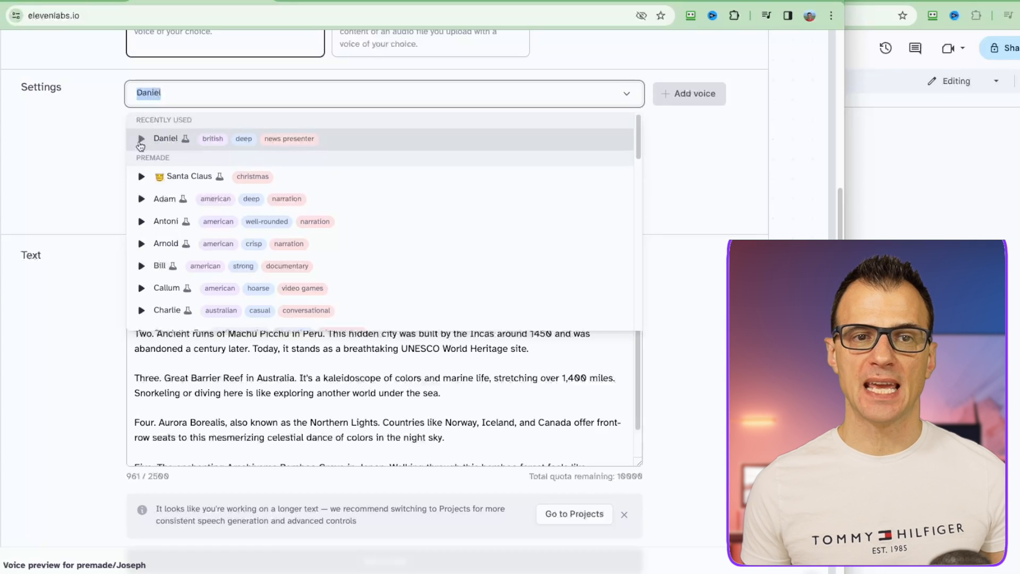
pyautogui.click(141, 140)
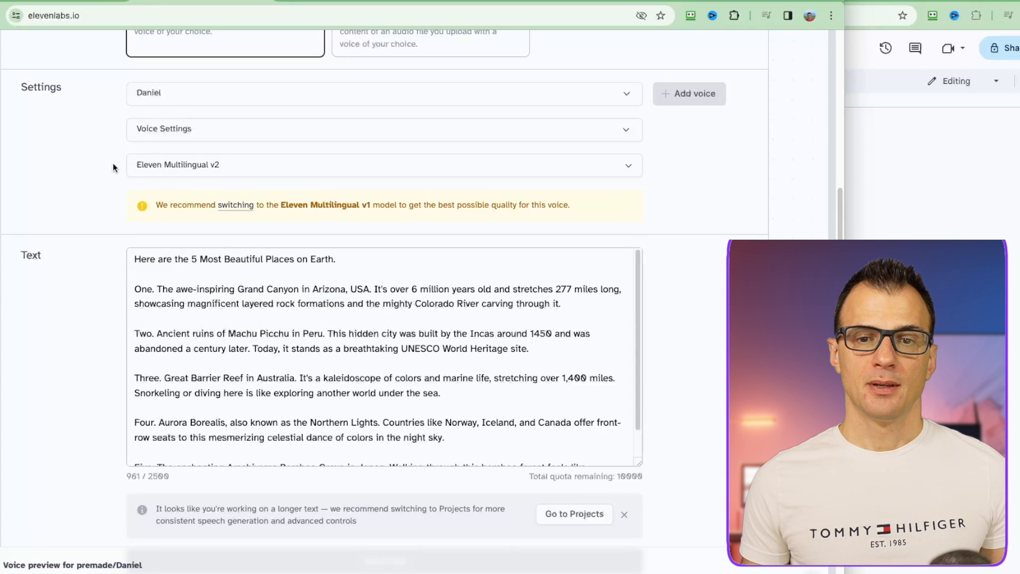
pyautogui.moveTo(119, 185)
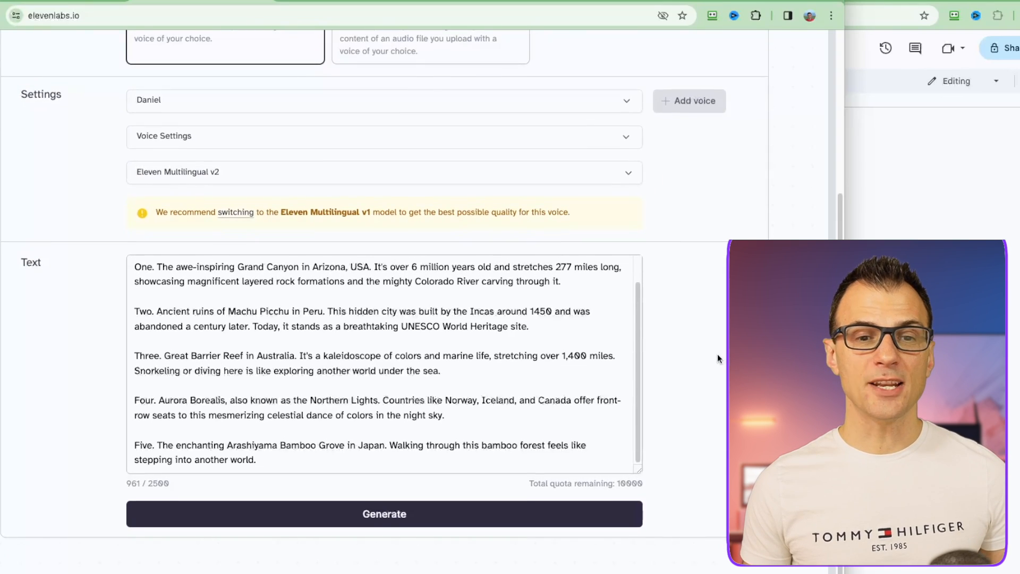
# Generate and download the 1:18 Daniel voiceover
pyautogui.click(383, 513)
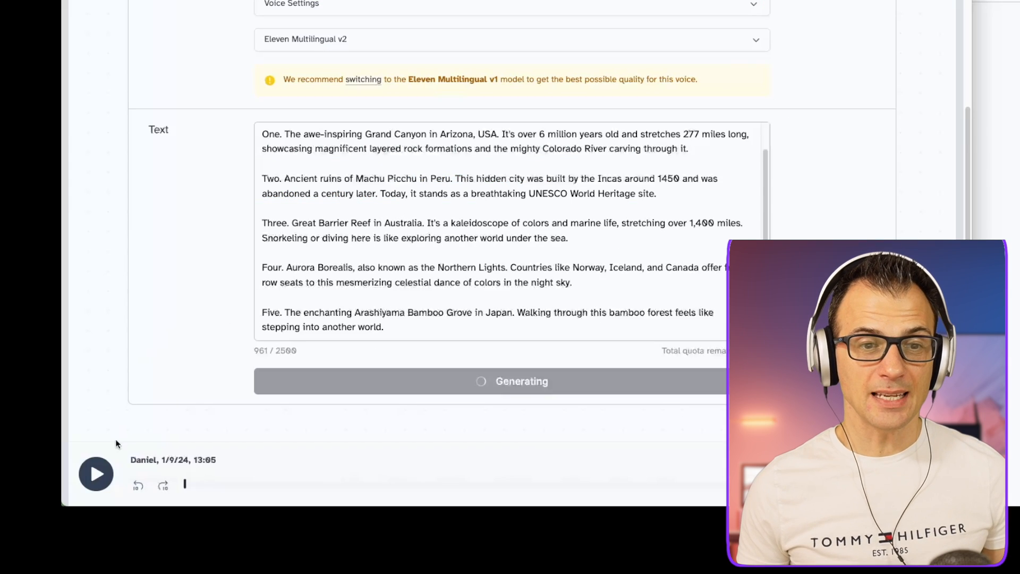
pyautogui.click(95, 474)
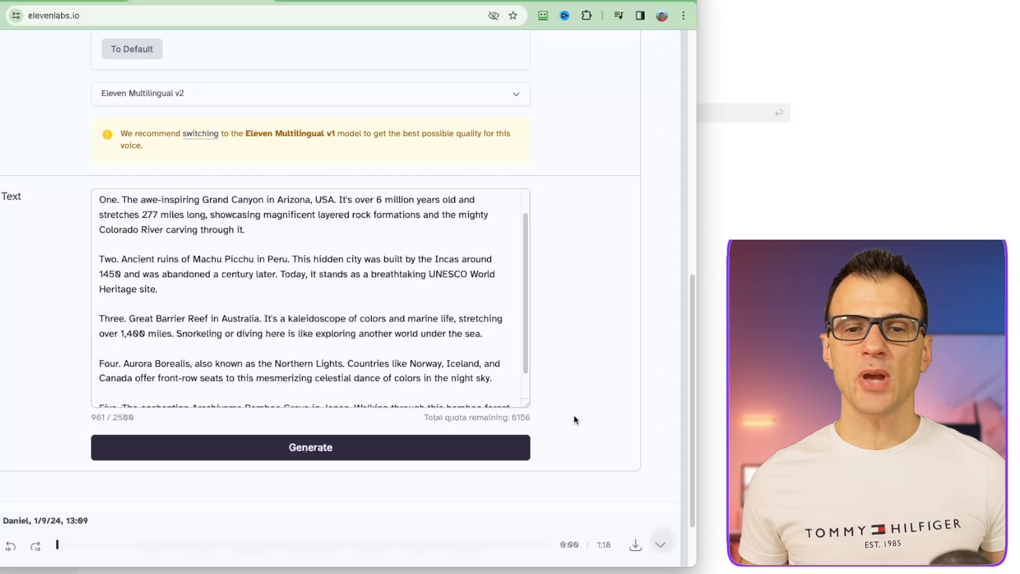
pyautogui.scroll(-3)
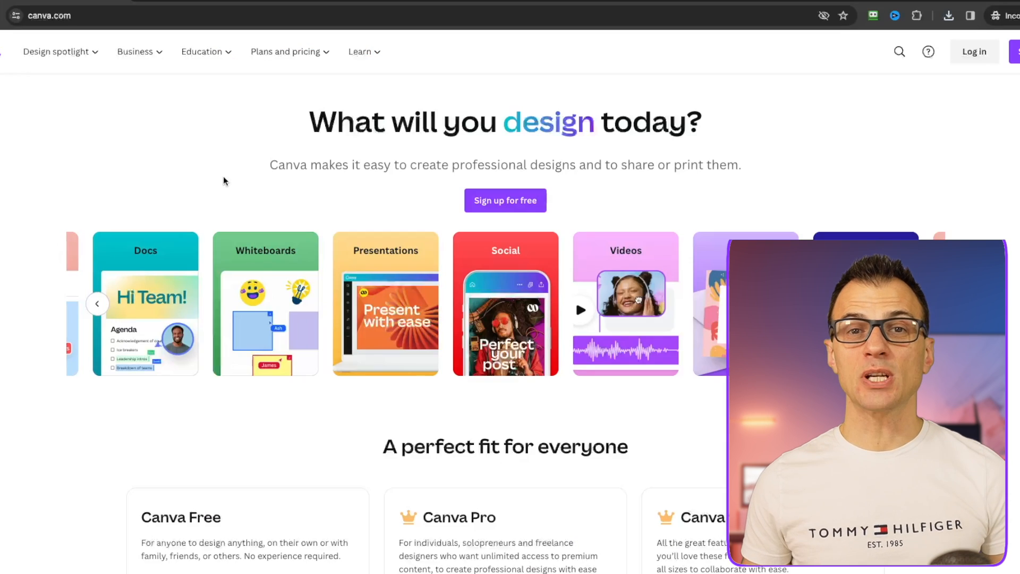
# Review Canva's Pro page, the free Pro trial sign-up and the plan prices
pyautogui.click(285, 52)
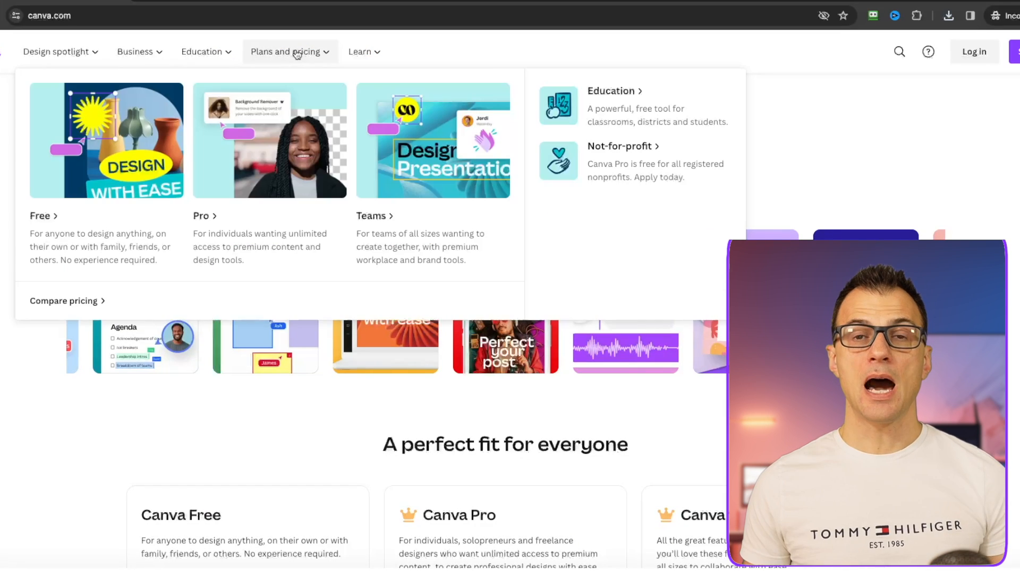
pyautogui.click(200, 215)
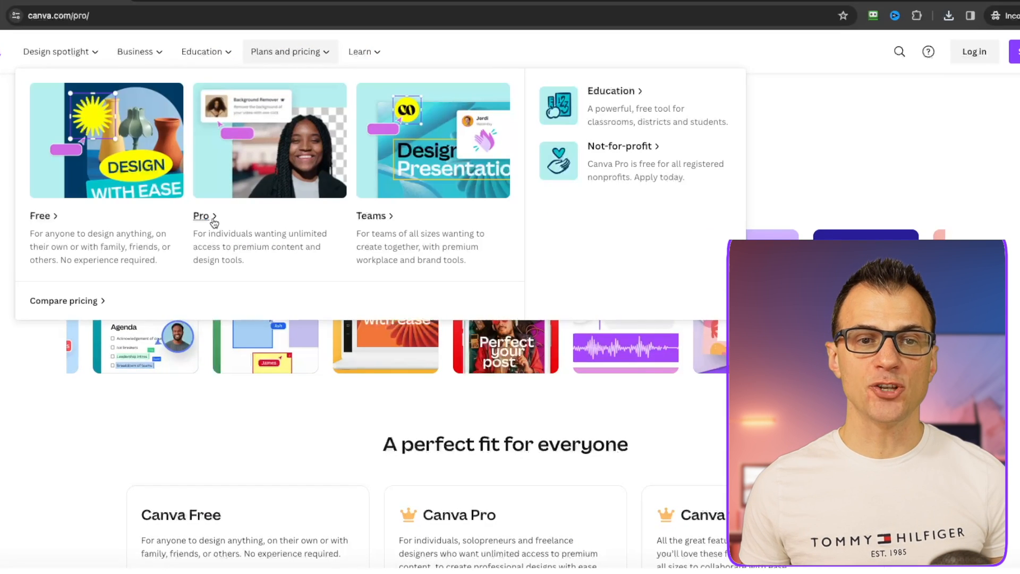
pyautogui.click(199, 215)
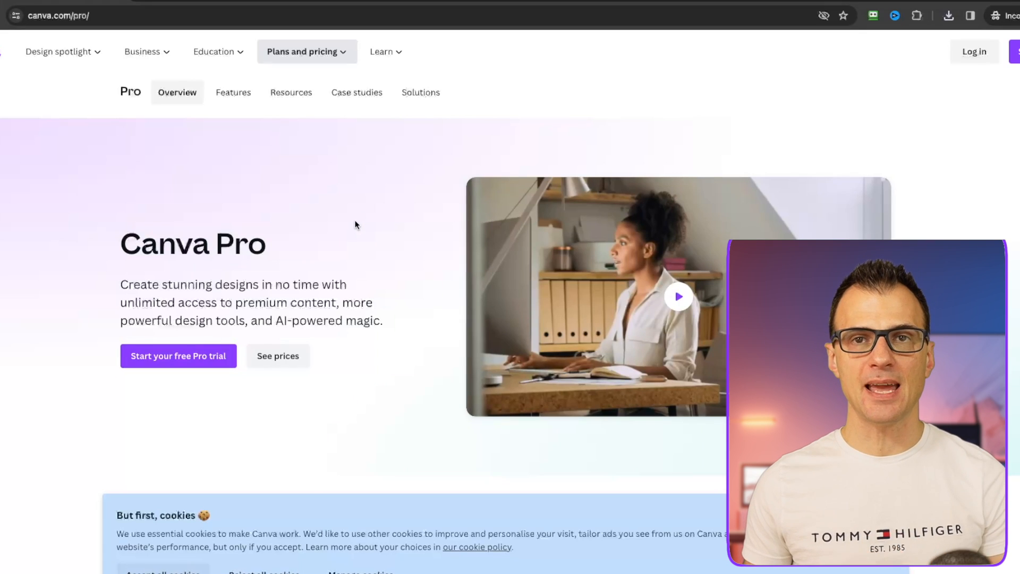
pyautogui.moveTo(338, 243)
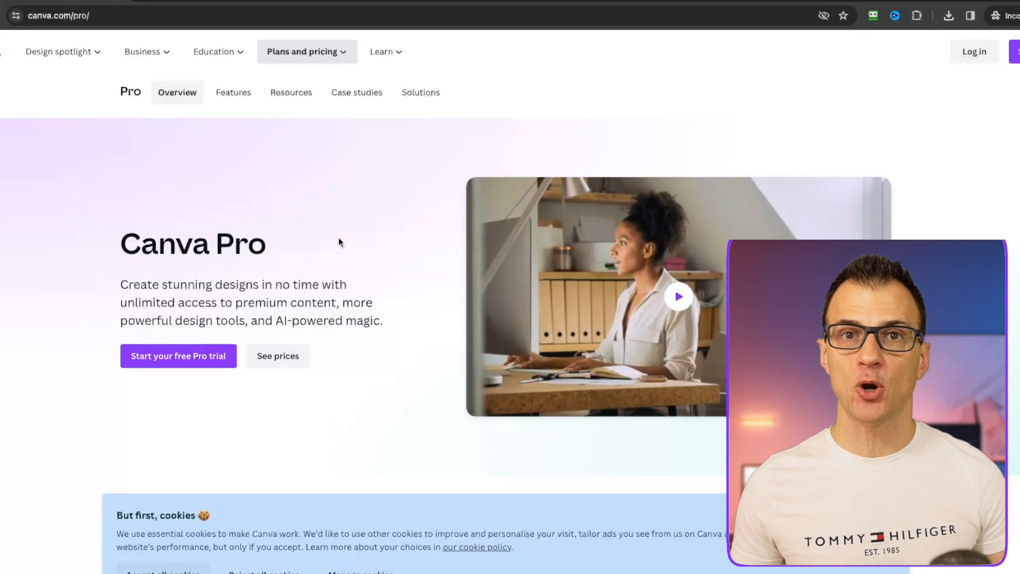
pyautogui.scroll(-3)
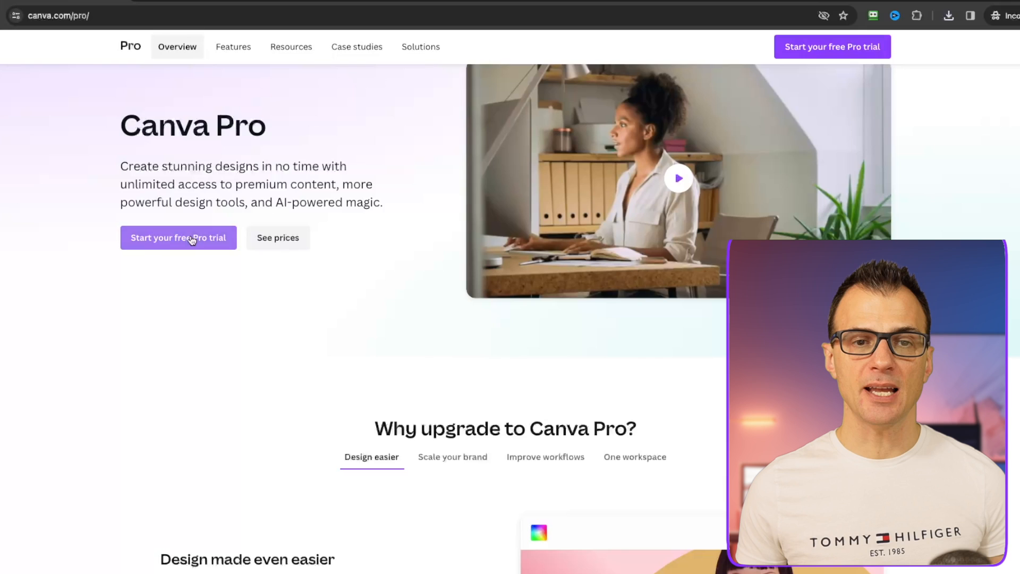
pyautogui.click(177, 237)
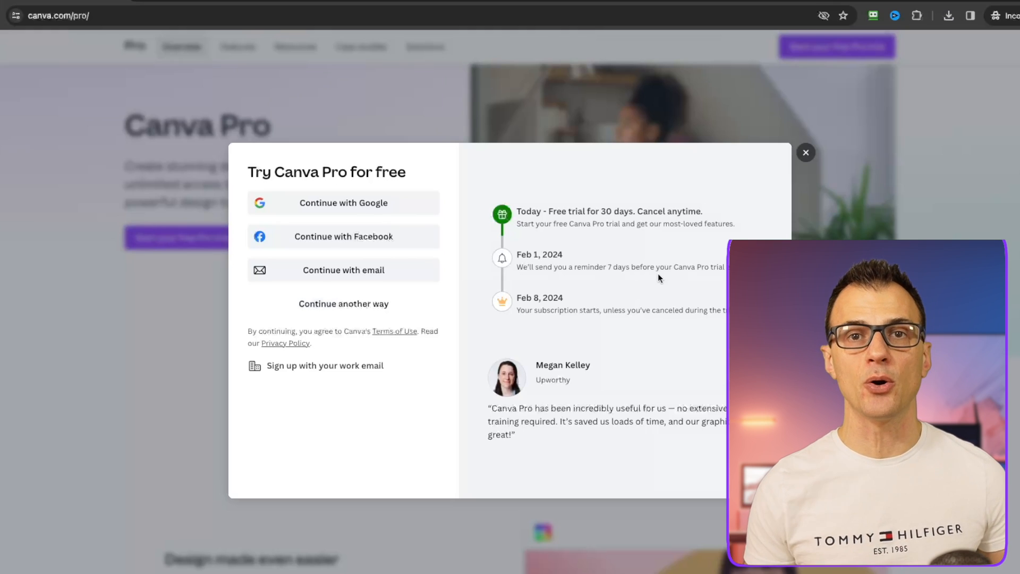
pyautogui.click(805, 152)
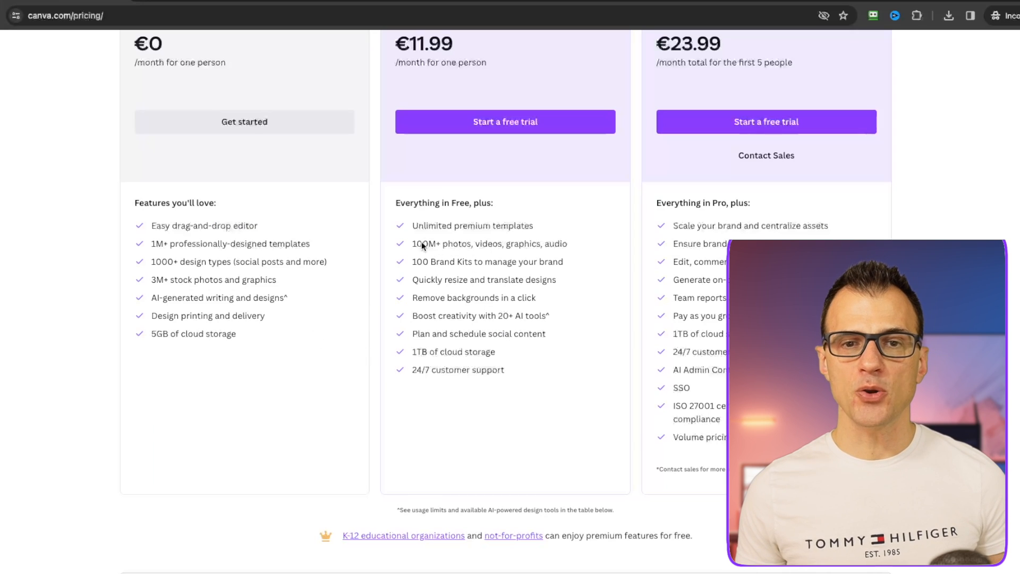
pyautogui.scroll(-3)
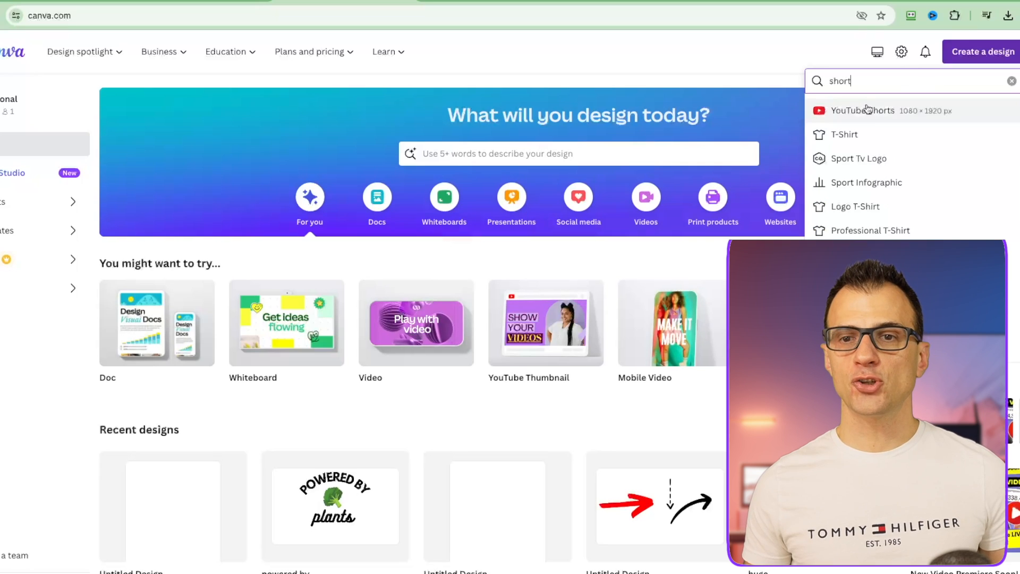
# Create a YouTube Shorts design and place the 1:18 ElevenLabs narration on its timeline
pyautogui.click(861, 110)
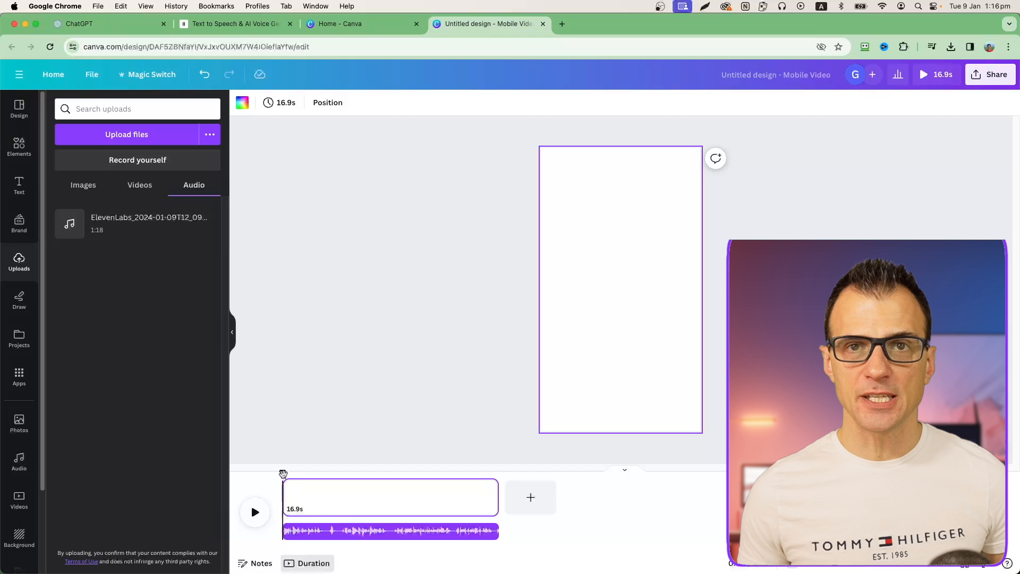
pyautogui.click(255, 512)
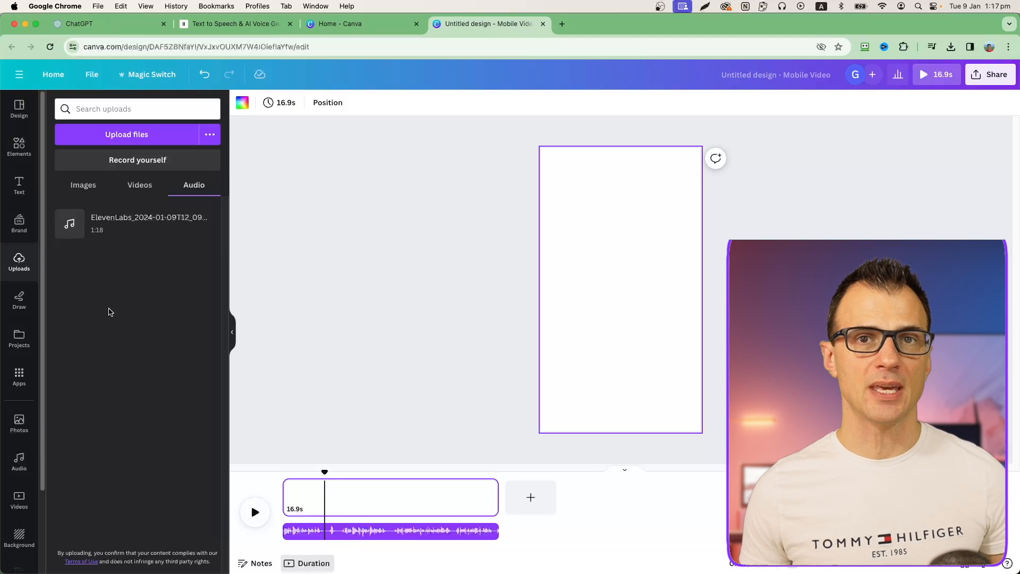
pyautogui.scroll(-3)
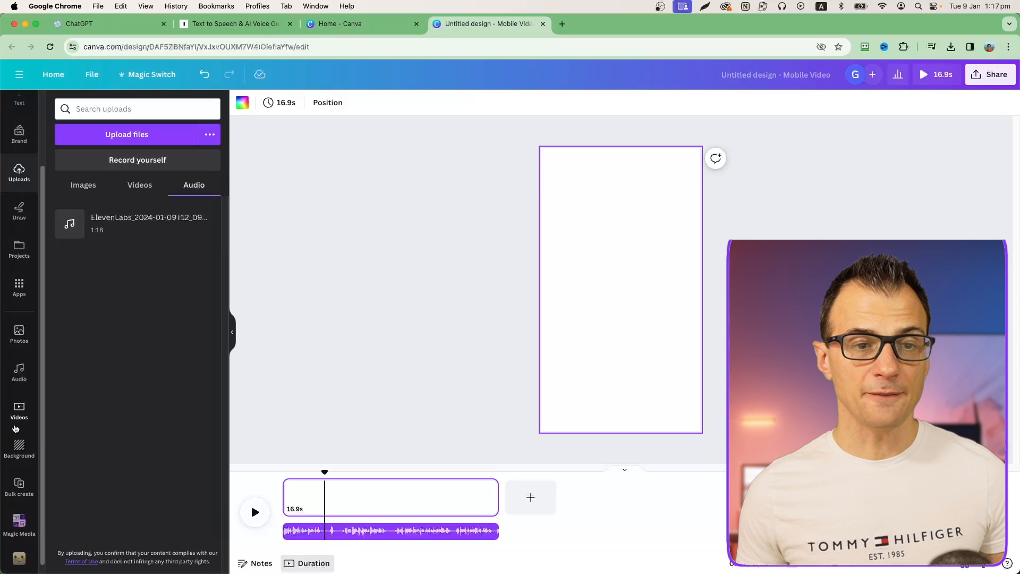
# Search Canva videos for 'stunning landscapes' and place the snowy tree clip on the page
pyautogui.click(20, 411)
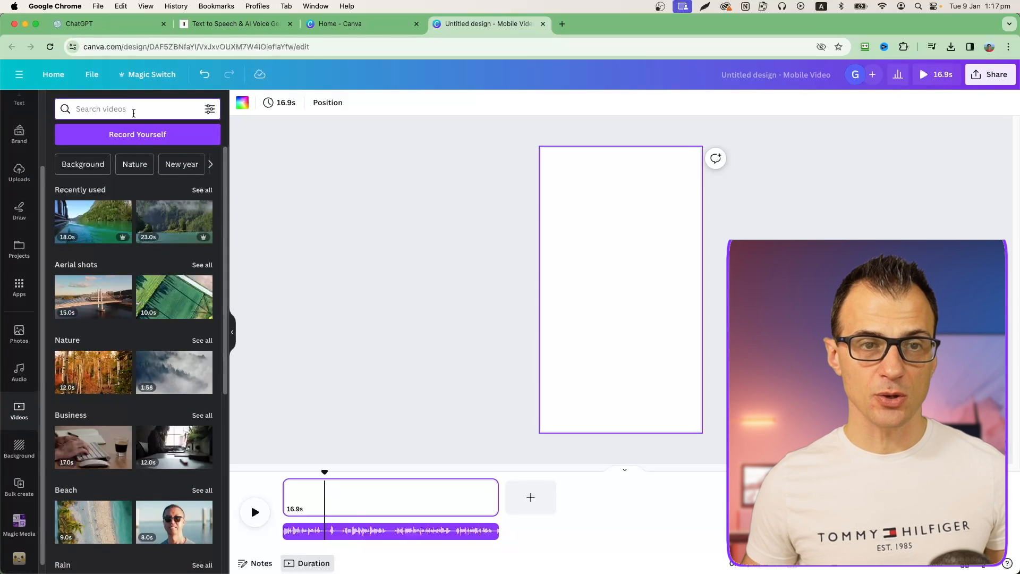
pyautogui.write('stunning landscapes')
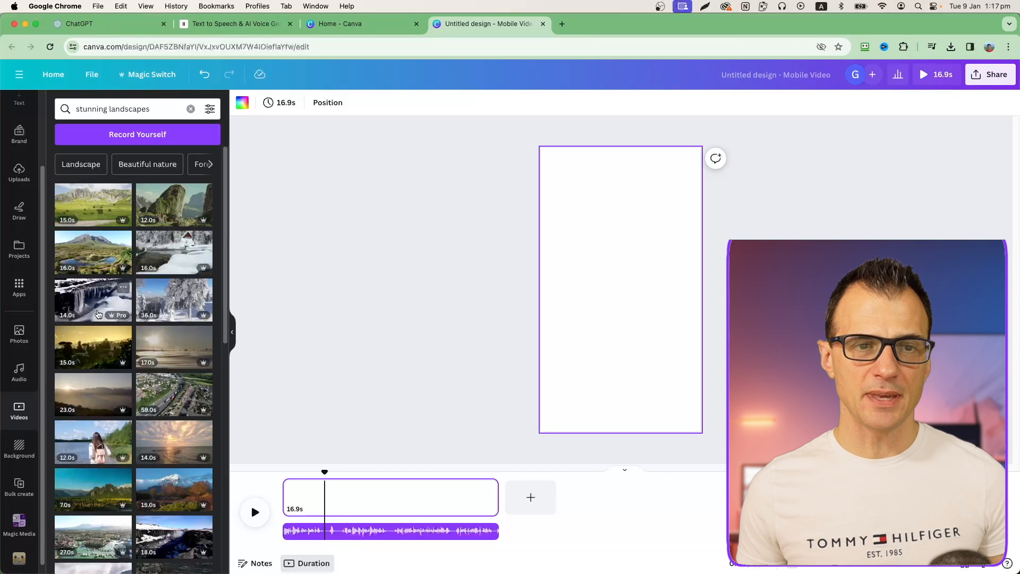
pyautogui.moveTo(174, 300)
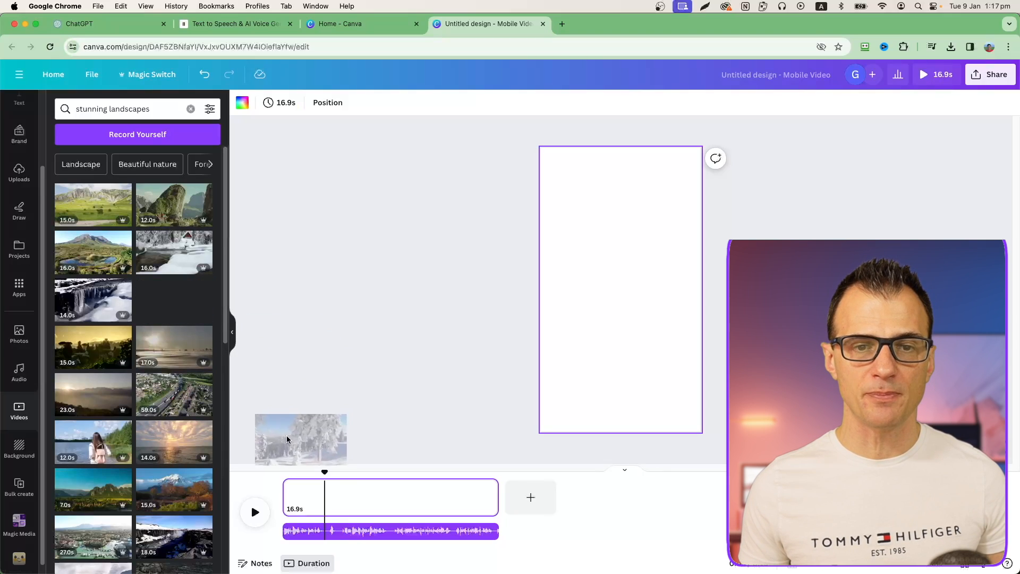
pyautogui.click(174, 300)
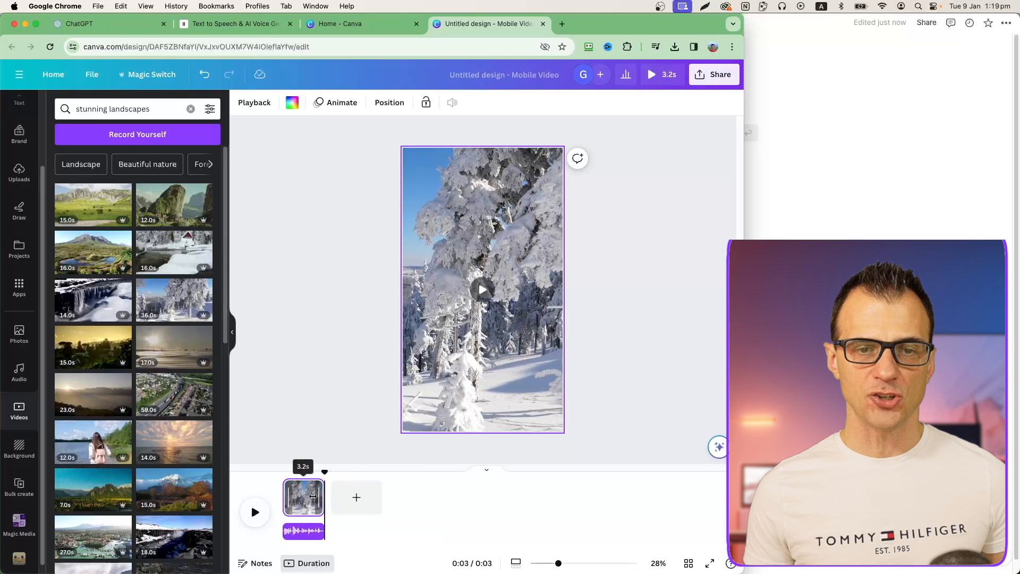
# Search stock videos for 'grand canyon' and append the cliff-edge clip as a new scene
pyautogui.click(190, 109)
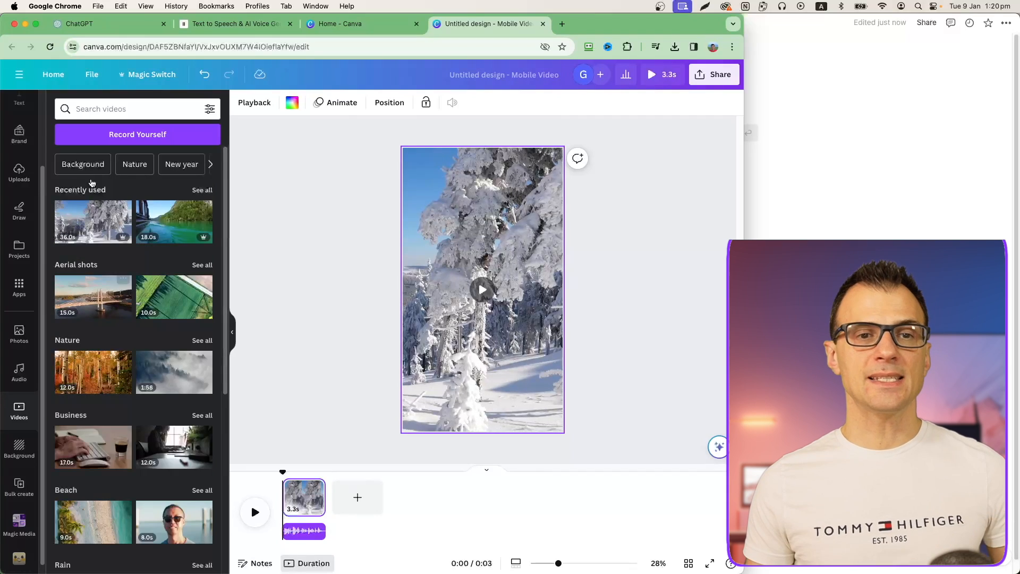
pyautogui.write('grand canyon')
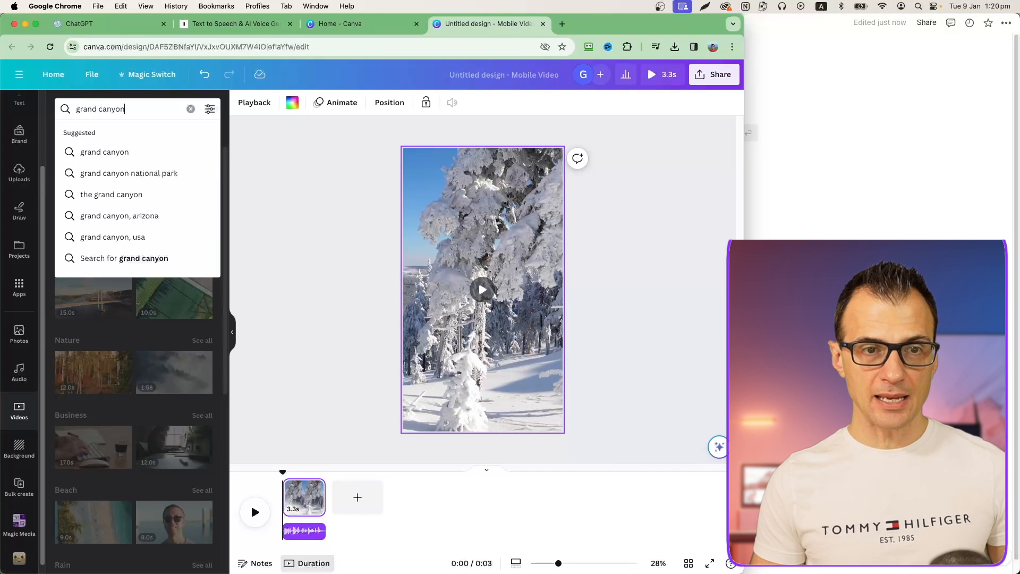
pyautogui.press('Return')
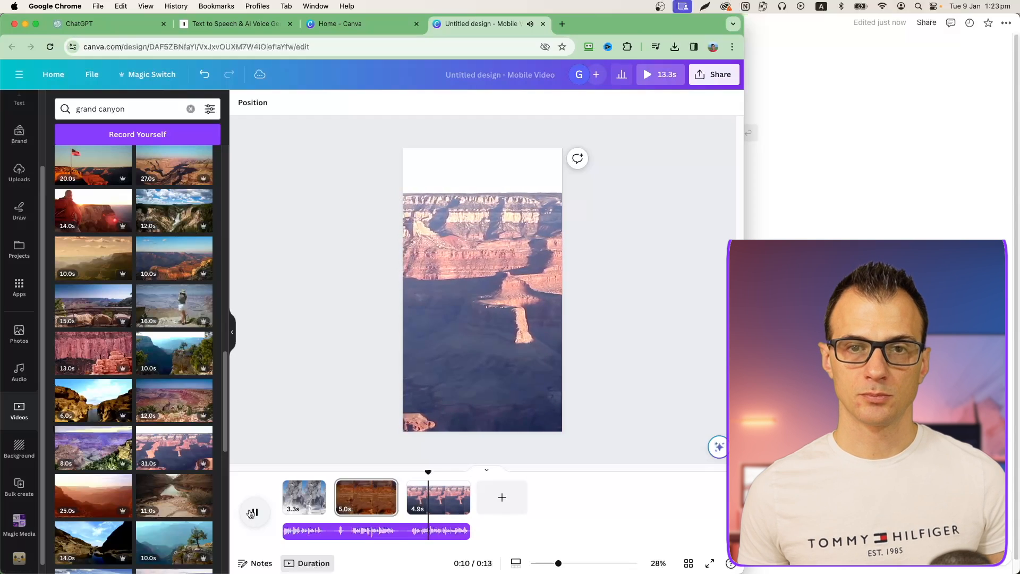
pyautogui.click(253, 512)
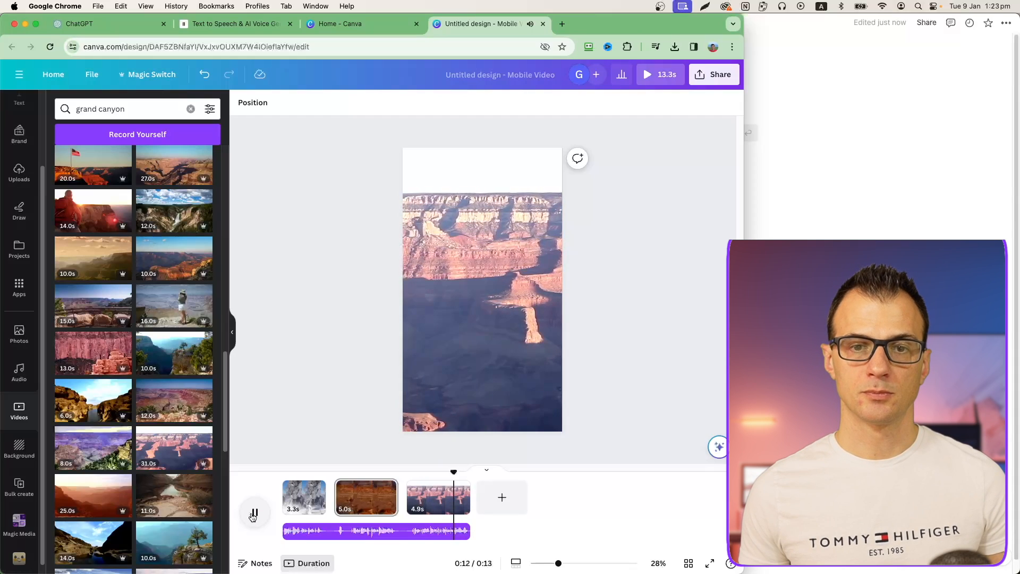
pyautogui.click(254, 512)
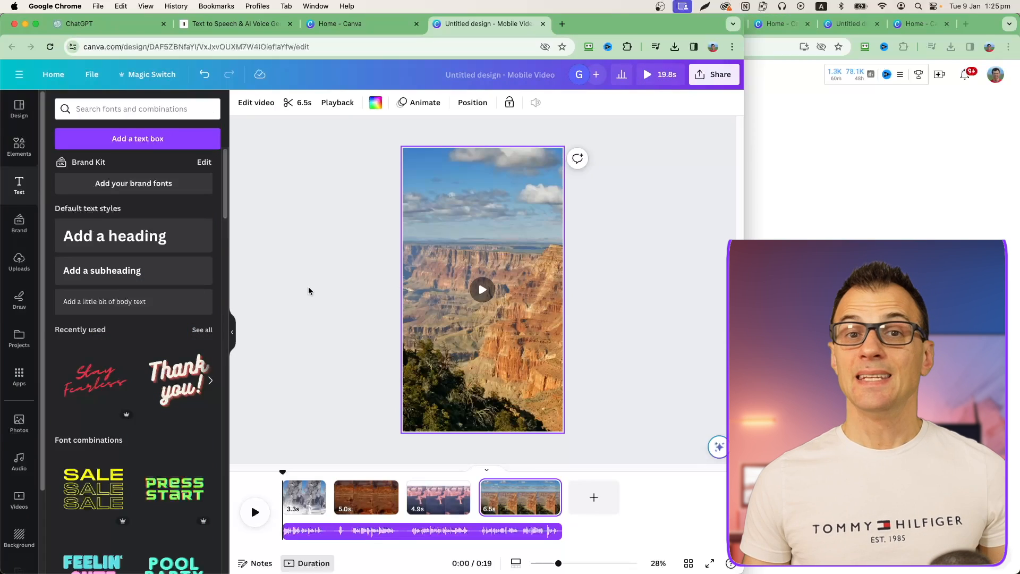
pyautogui.moveTo(299, 323)
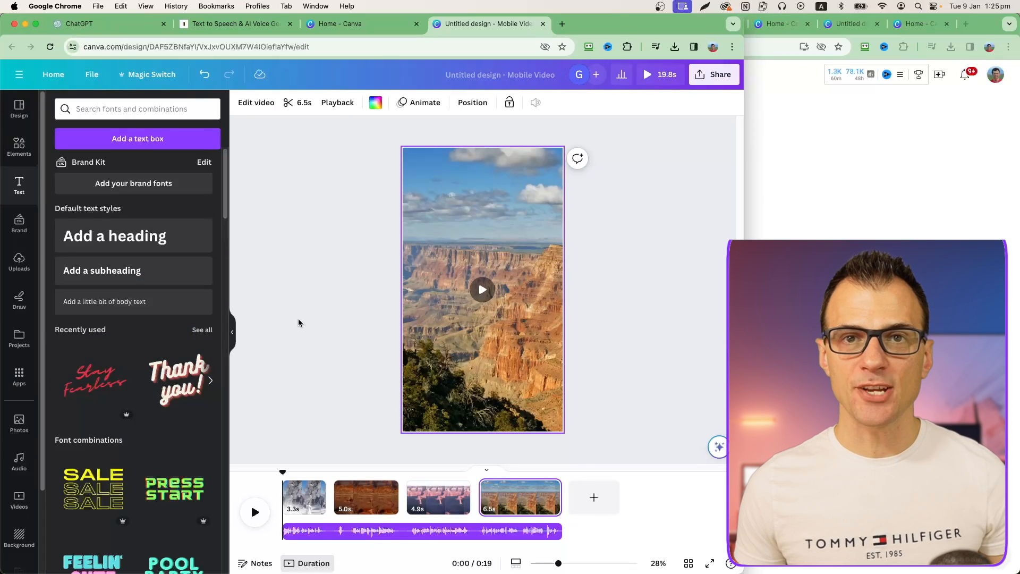
# Add a heading over the opening snowy forest clip
pyautogui.click(304, 497)
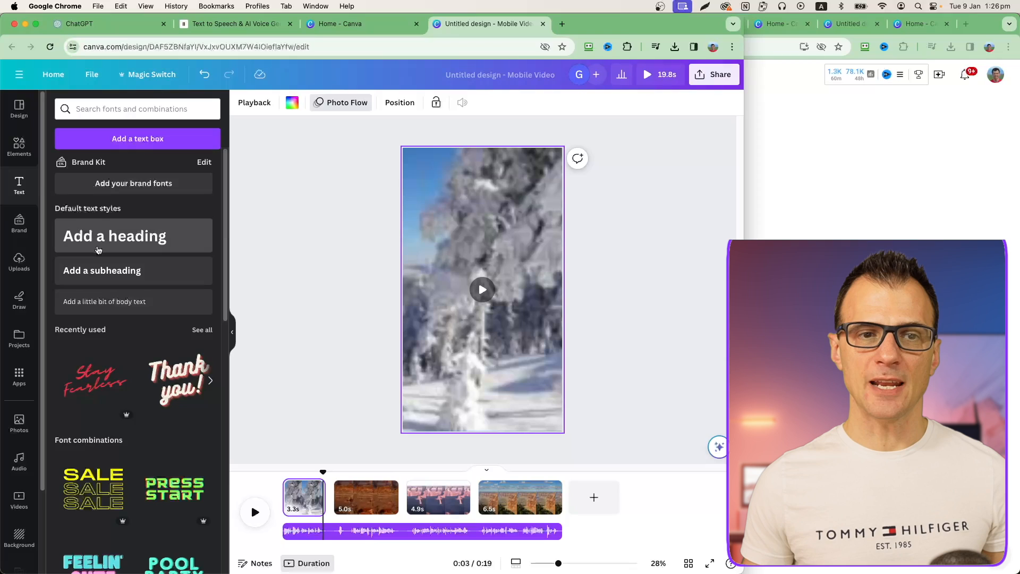
pyautogui.click(115, 236)
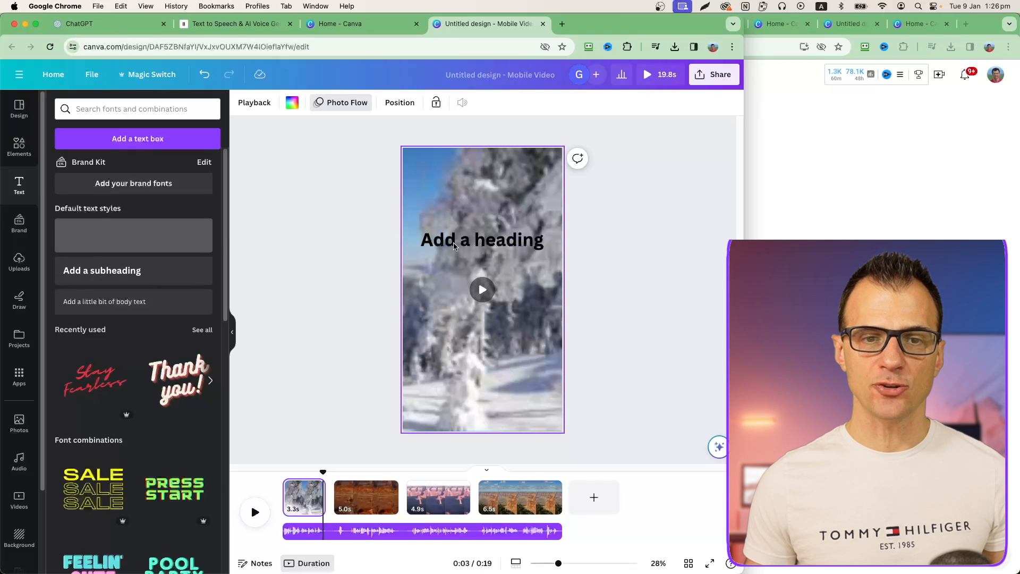
pyautogui.click(482, 240)
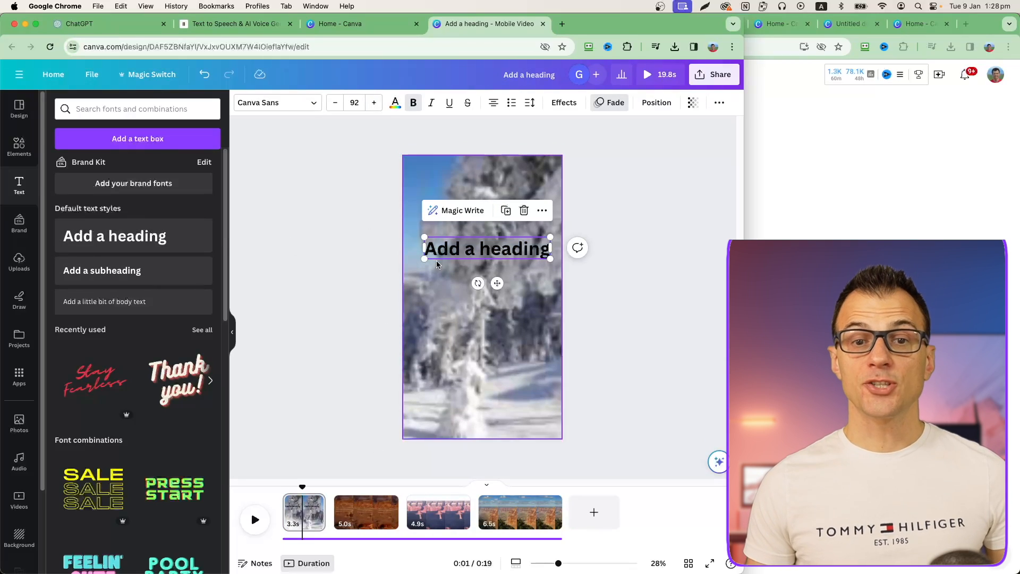
# Set the heading font to Balloon Extra Bold and give it an outline effect
pyautogui.click(272, 102)
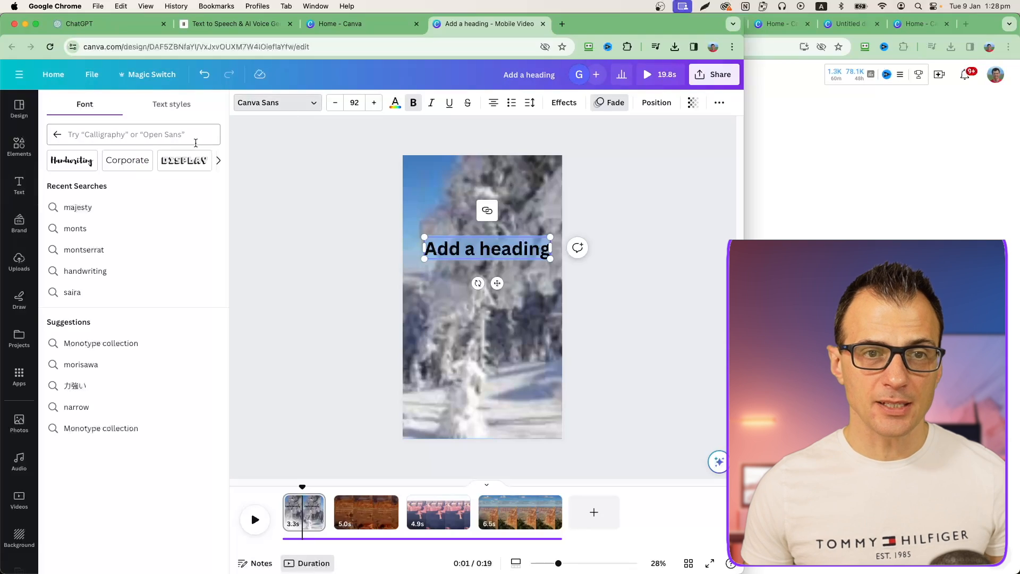
pyautogui.write('bold')
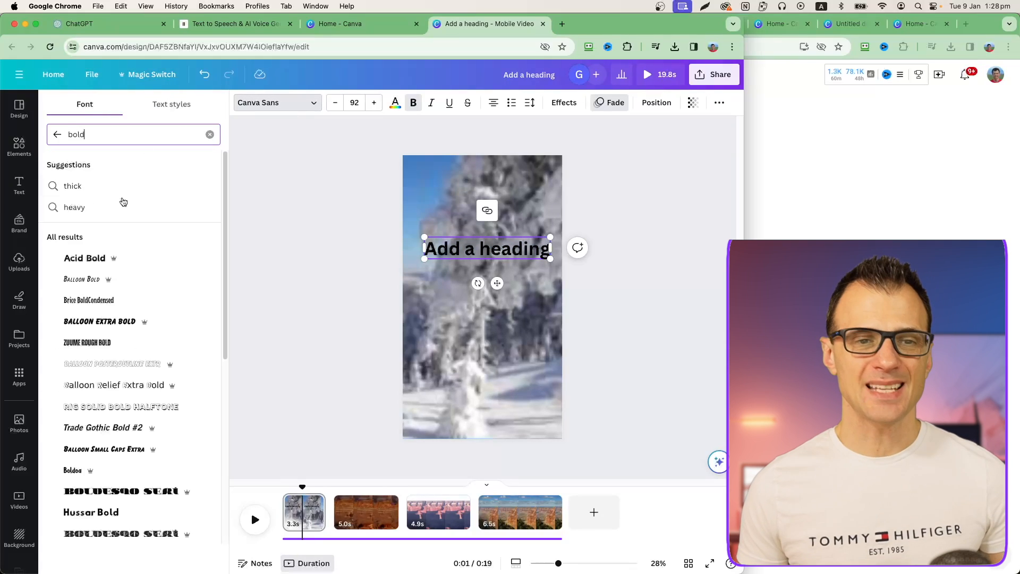
pyautogui.click(99, 321)
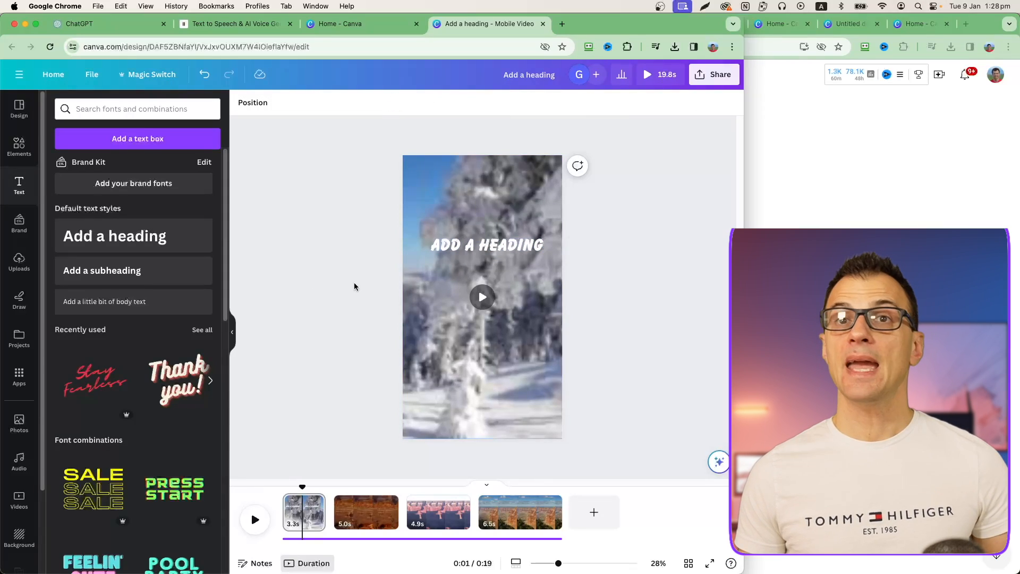
pyautogui.click(486, 245)
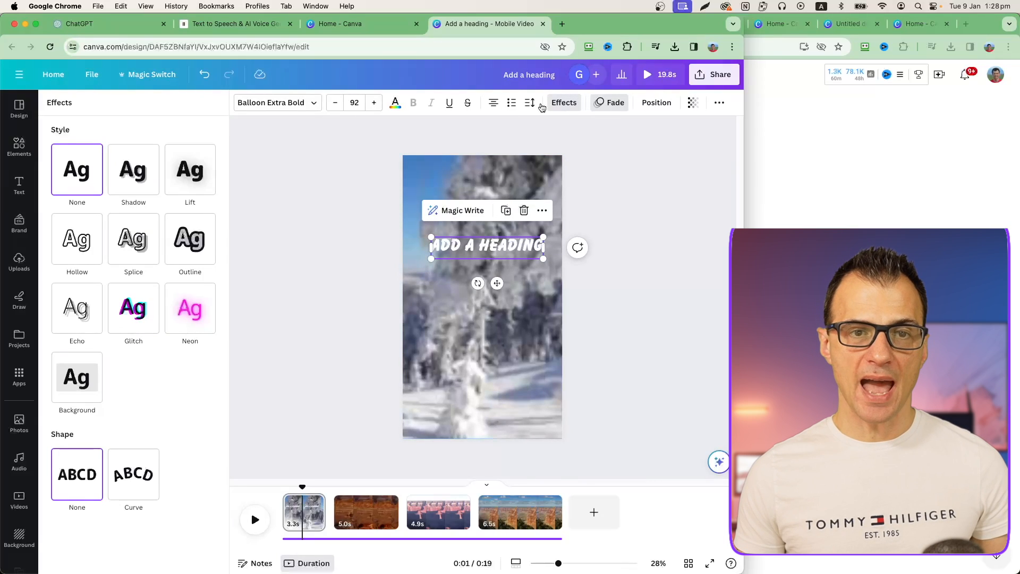
pyautogui.click(190, 235)
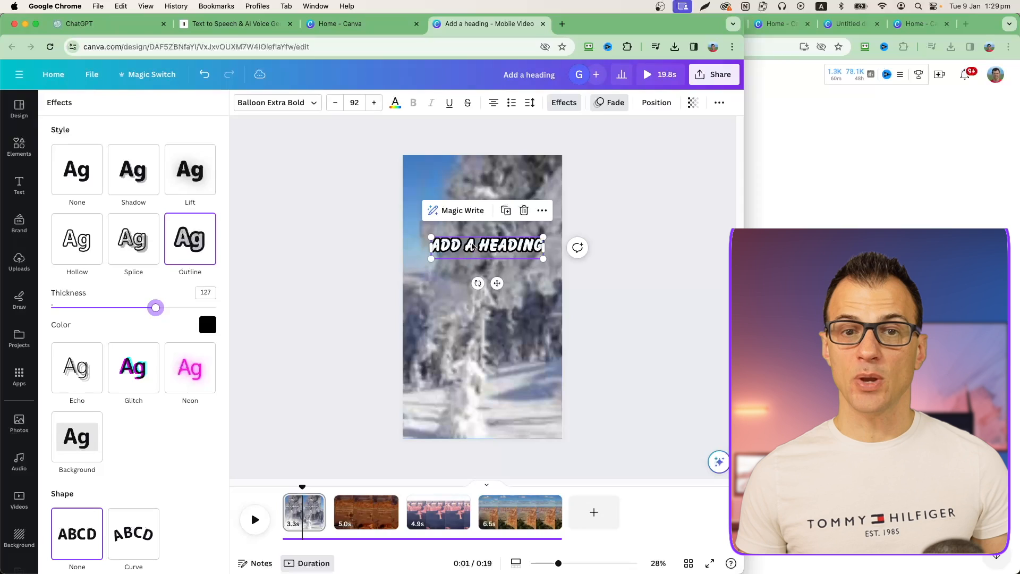
pyautogui.click(19, 185)
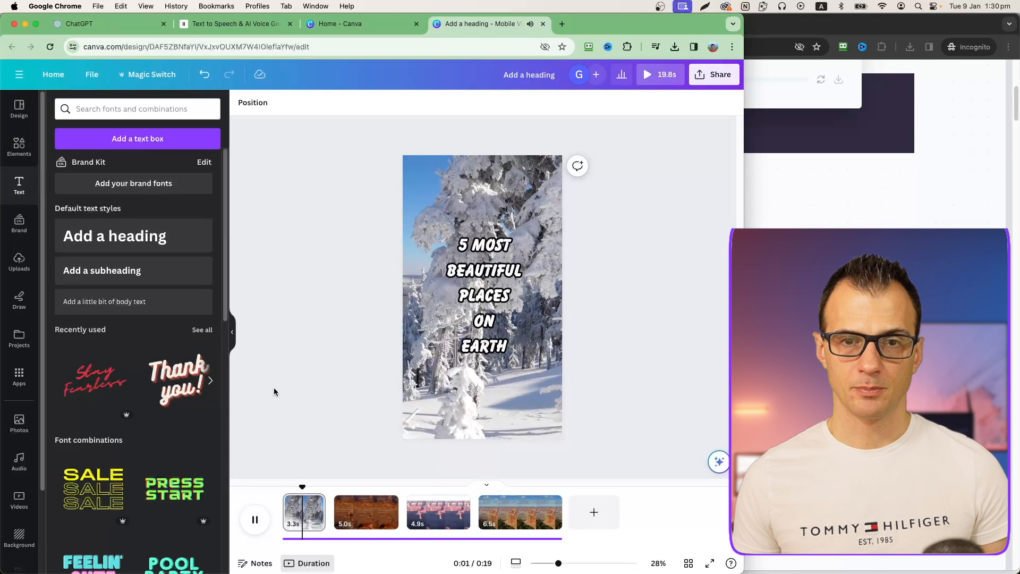
# Preview the titled opener, then return to Our Awesome World's popular Shorts page
pyautogui.click(255, 519)
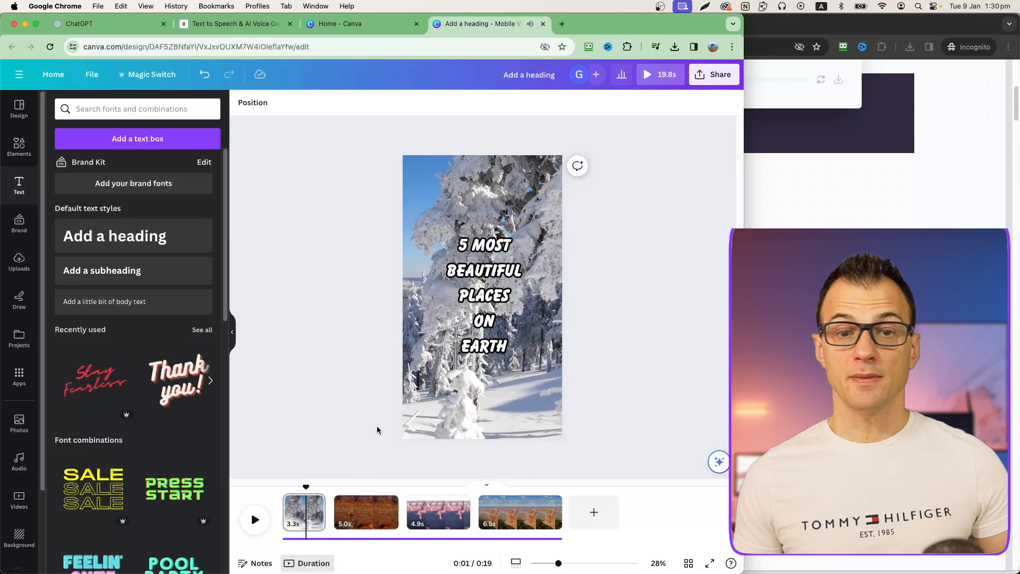
pyautogui.click(483, 294)
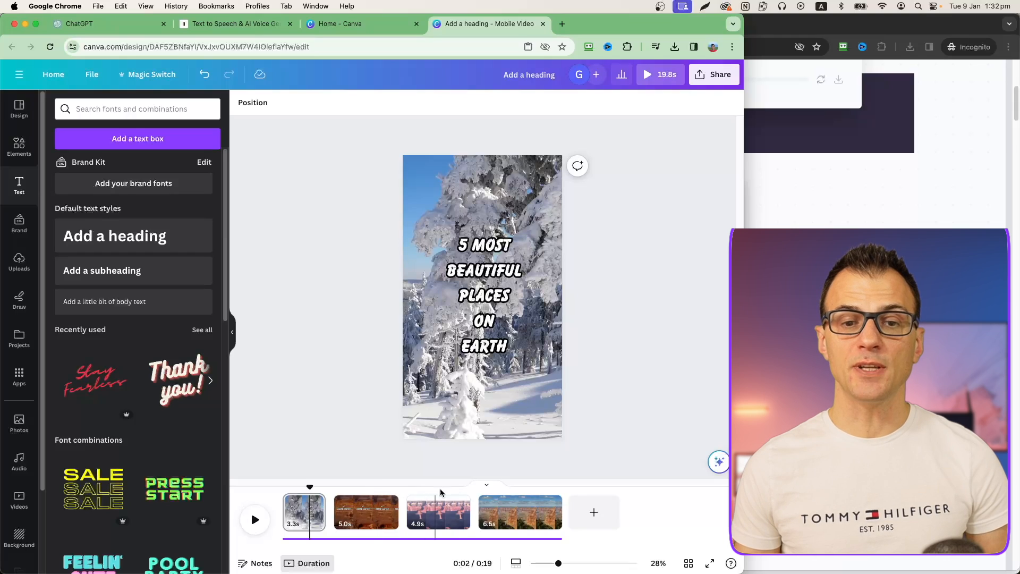
pyautogui.click(439, 487)
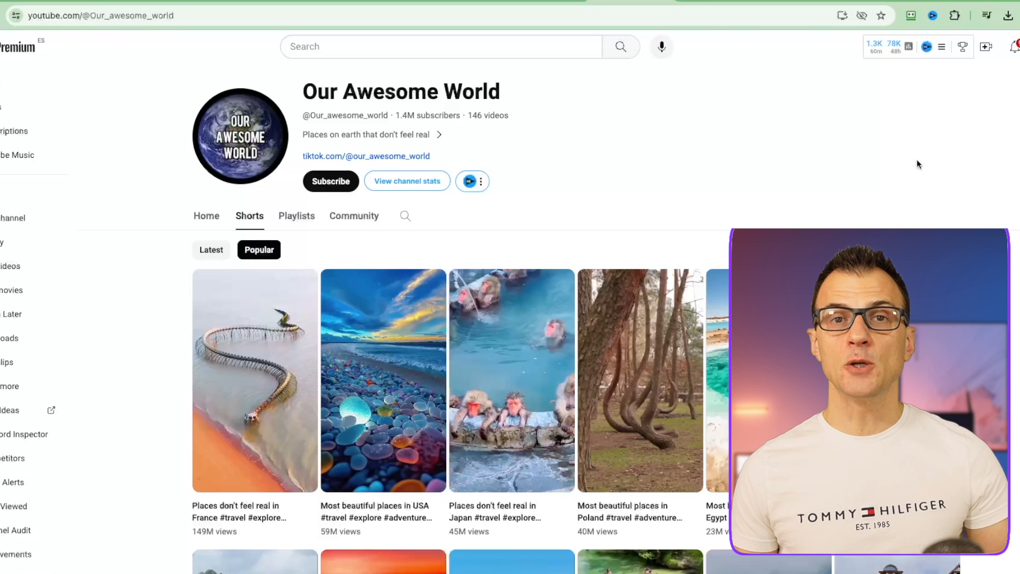
# Scroll down to see more of Our Awesome World's popular travel Shorts
pyautogui.scroll(-3)
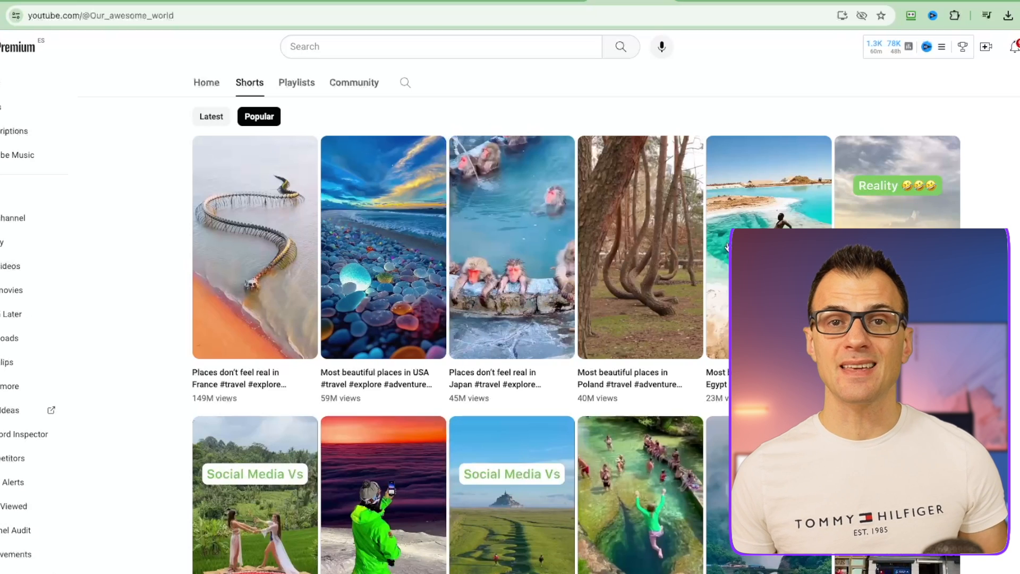
pyautogui.moveTo(630, 257)
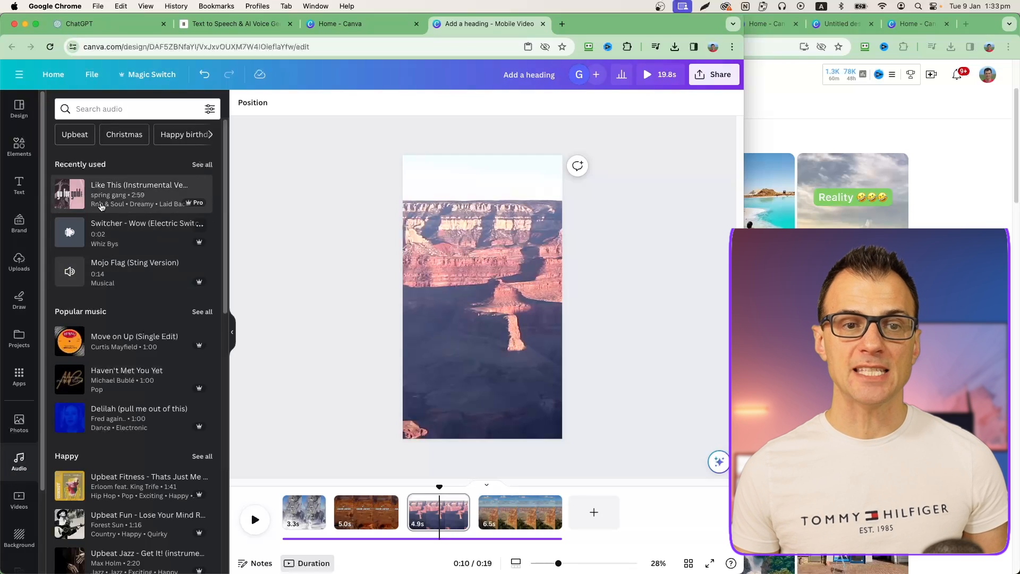
pyautogui.scroll(-3)
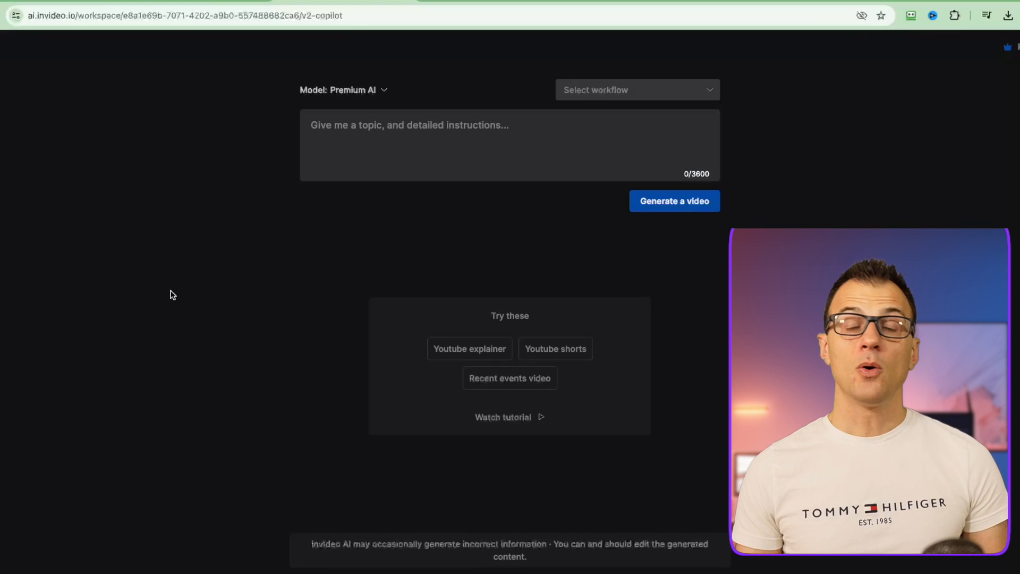
# Pick Youtube shorts from the Select workflow dropdown
pyautogui.click(637, 89)
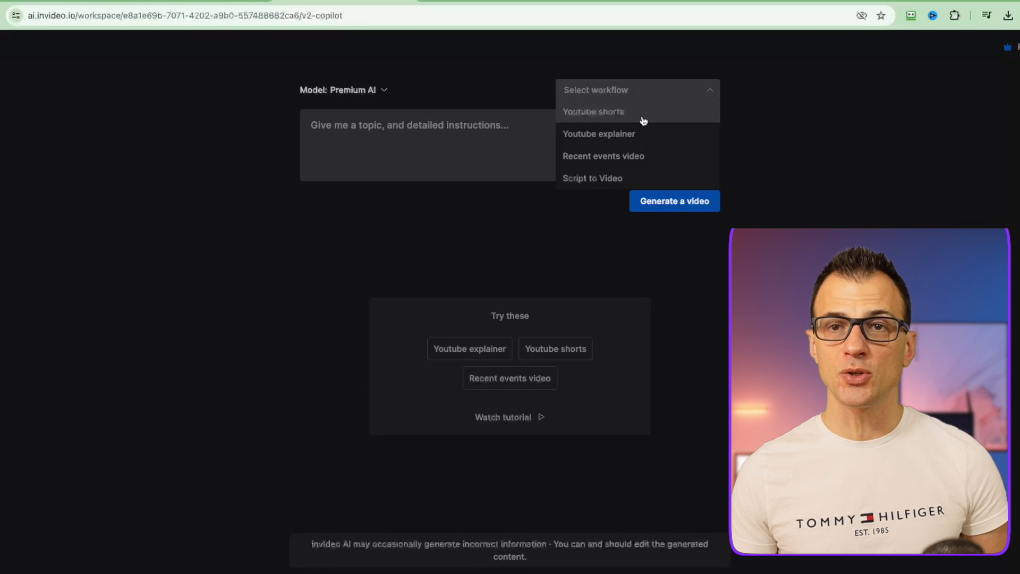
pyautogui.click(593, 111)
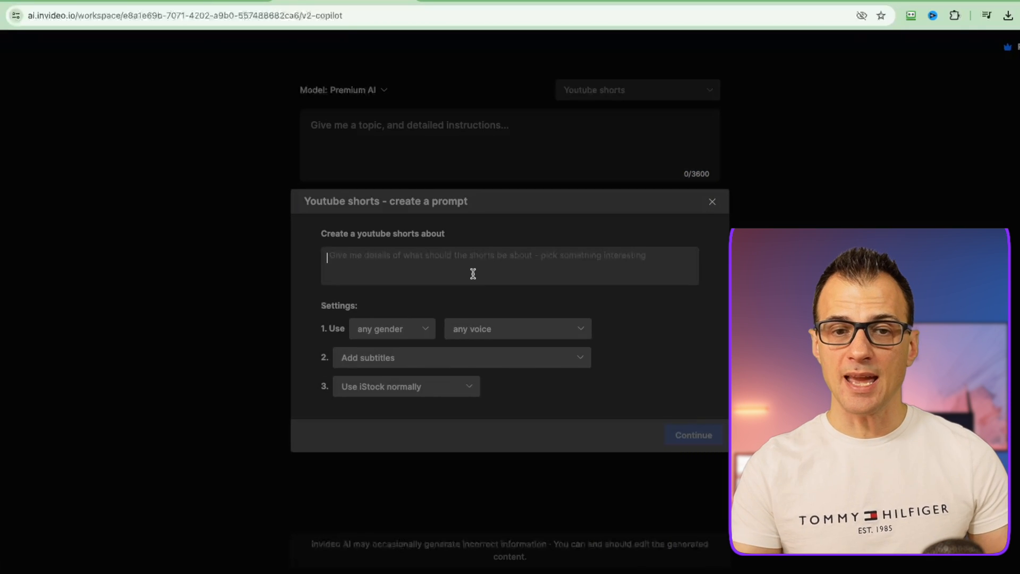
# Enter the topic '5 most beautiful places on earth' with a male old husky British narrator
pyautogui.write('5 most beautiful places on earth')
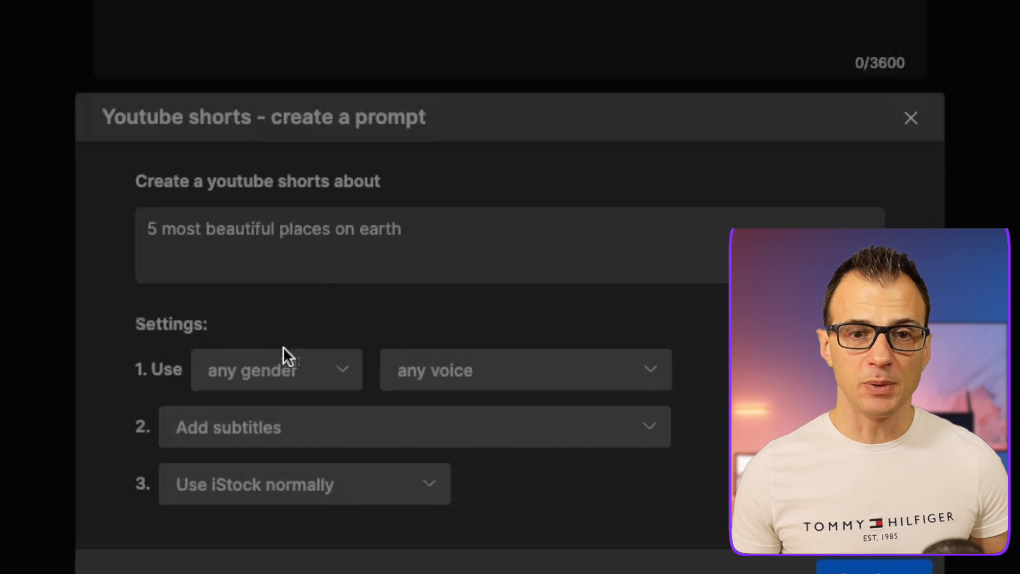
pyautogui.moveTo(176, 390)
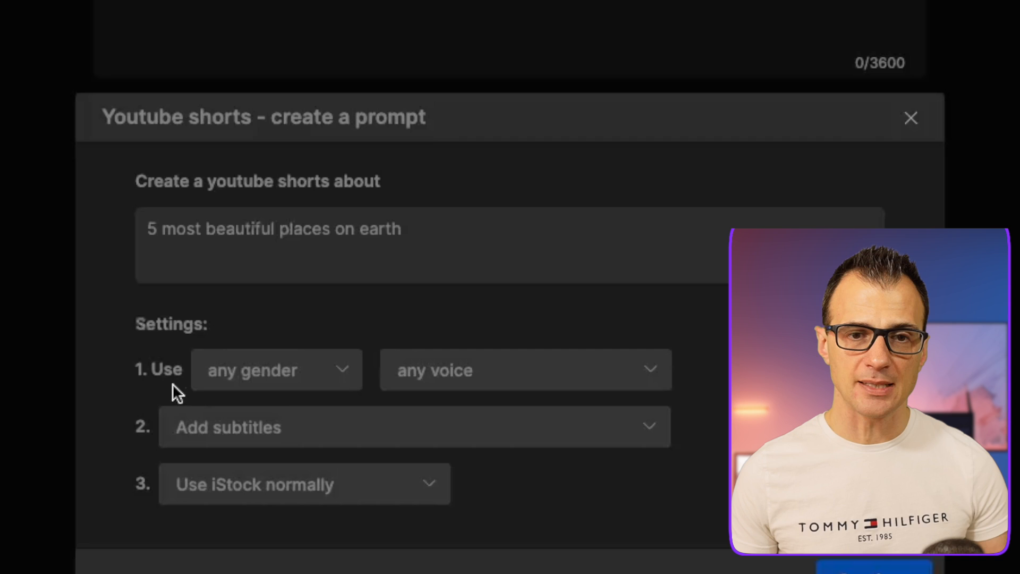
pyautogui.click(276, 369)
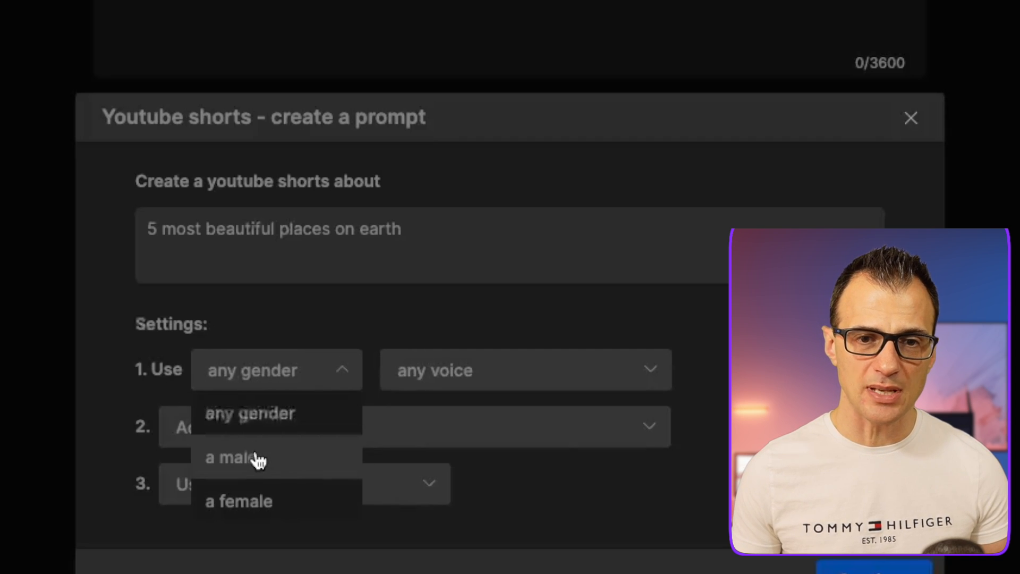
pyautogui.click(232, 457)
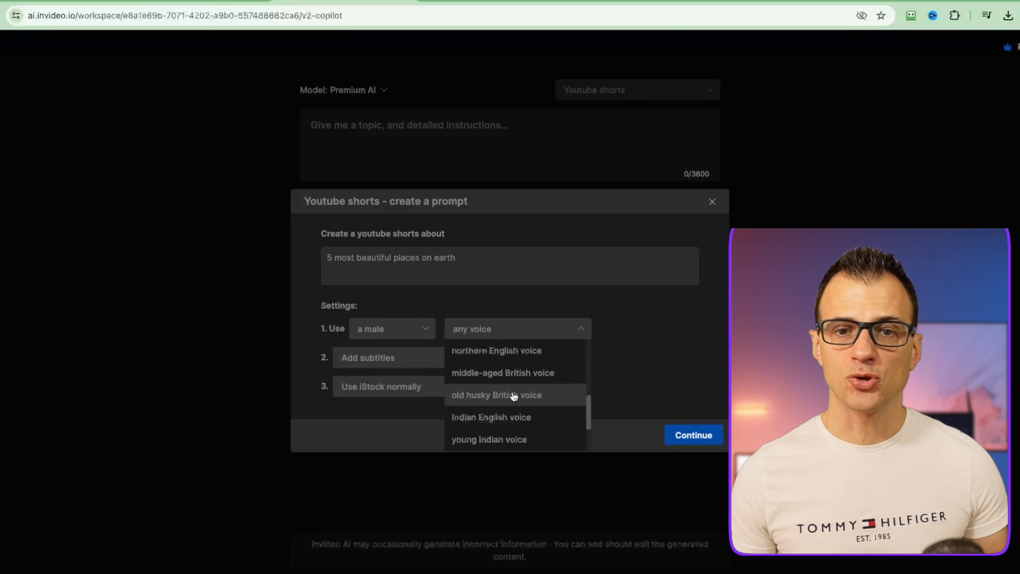
pyautogui.click(496, 395)
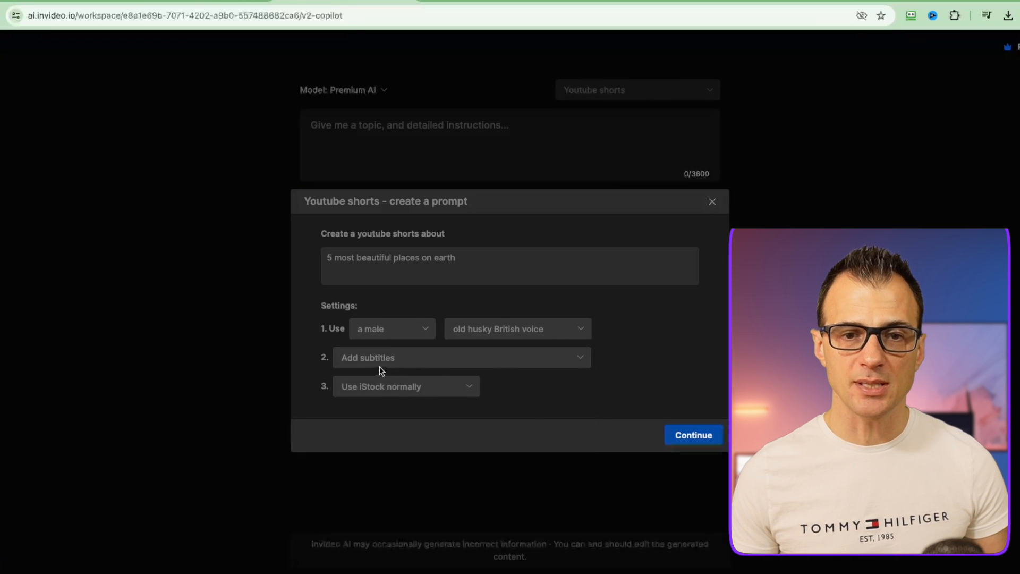
# Choose one-word subtitles and normal iStock usage, then generate the video
pyautogui.click(461, 357)
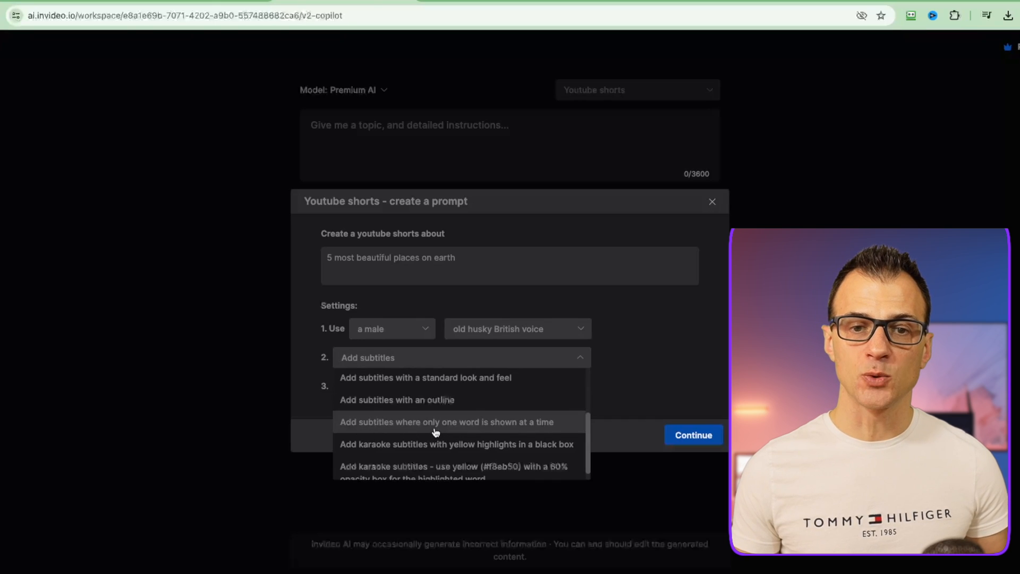
pyautogui.click(445, 422)
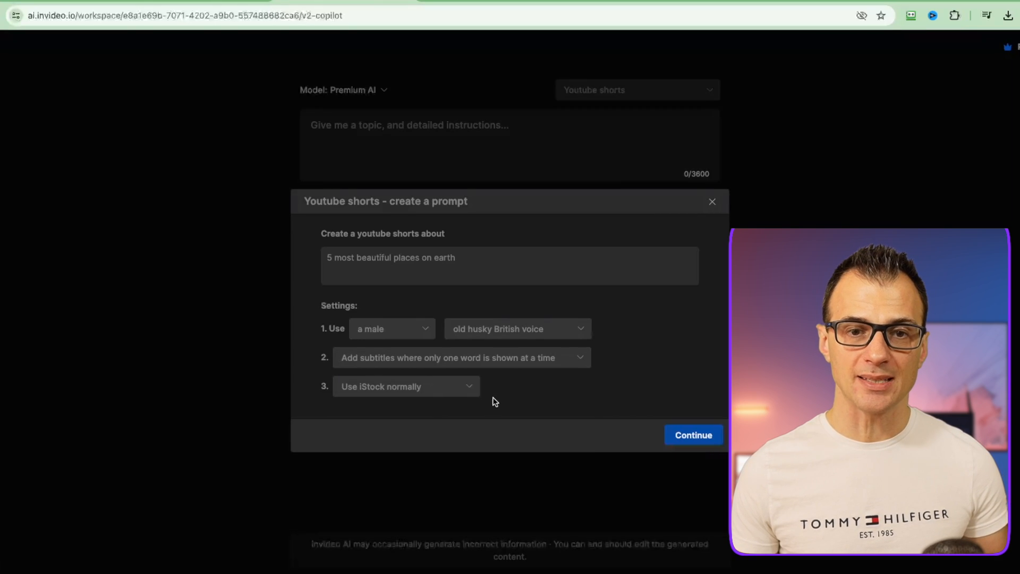
pyautogui.click(403, 386)
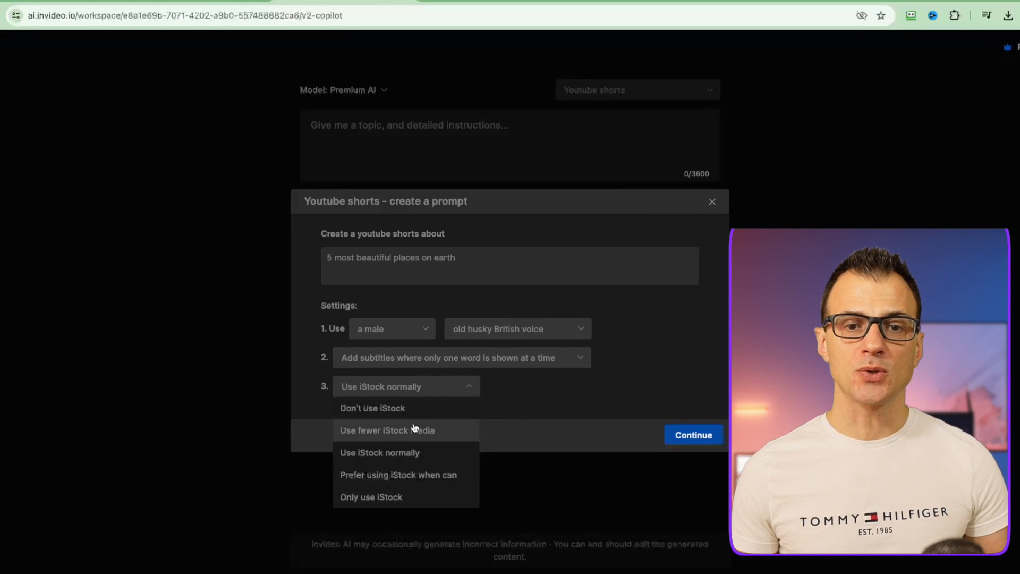
pyautogui.click(379, 452)
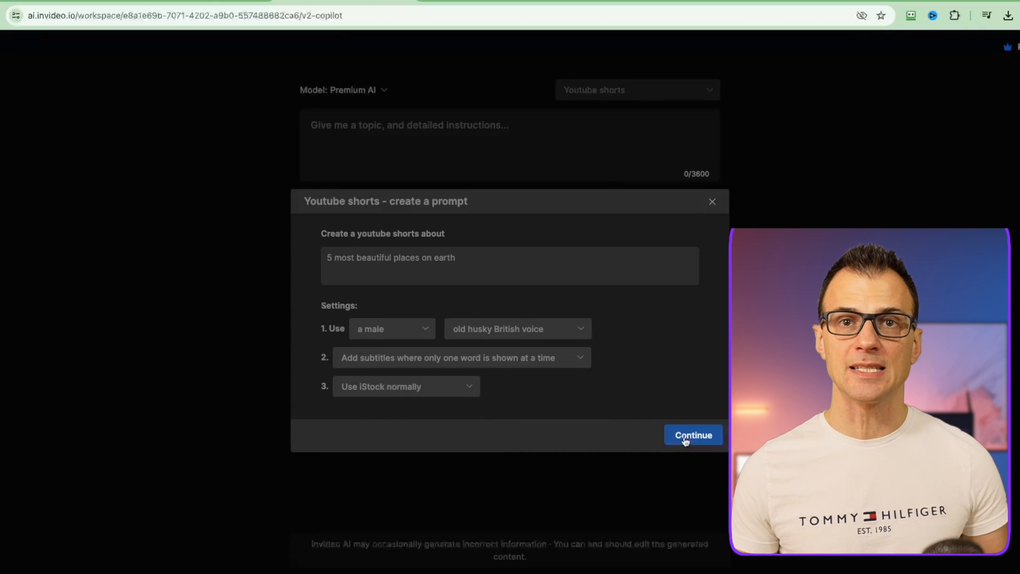
pyautogui.click(693, 434)
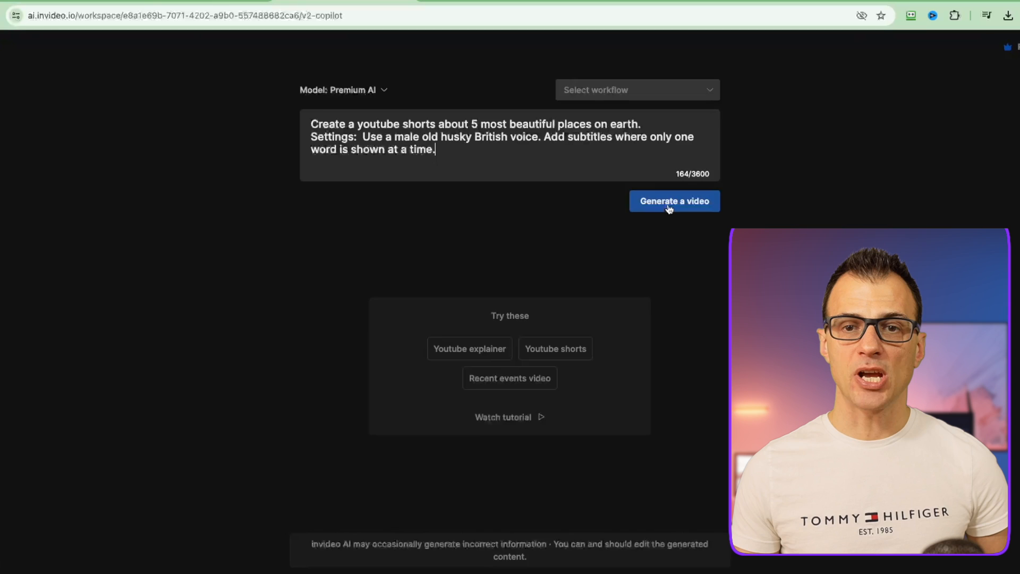
pyautogui.click(674, 200)
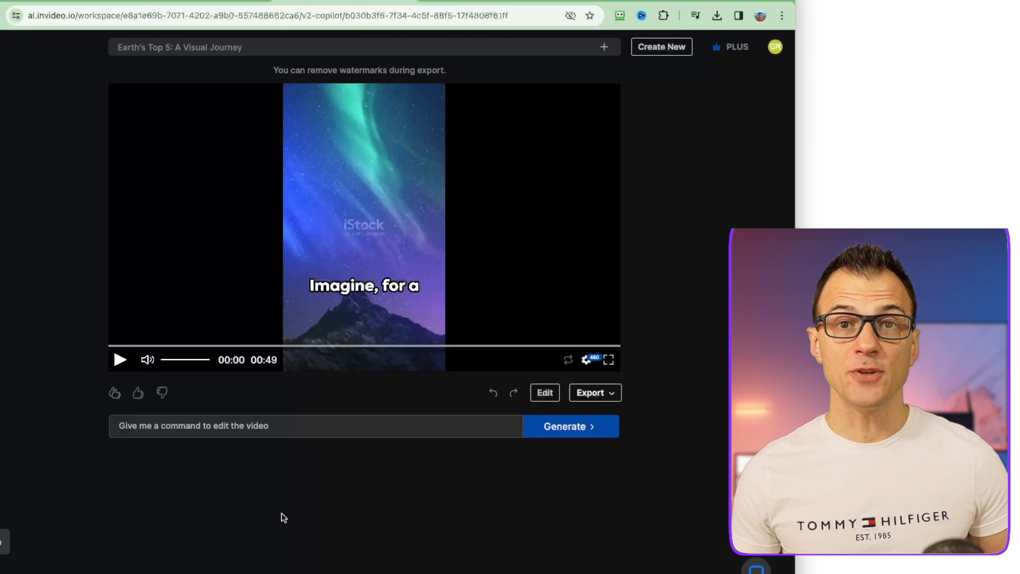
# Play the generated Short in the preview, then open its Edit options
pyautogui.click(607, 359)
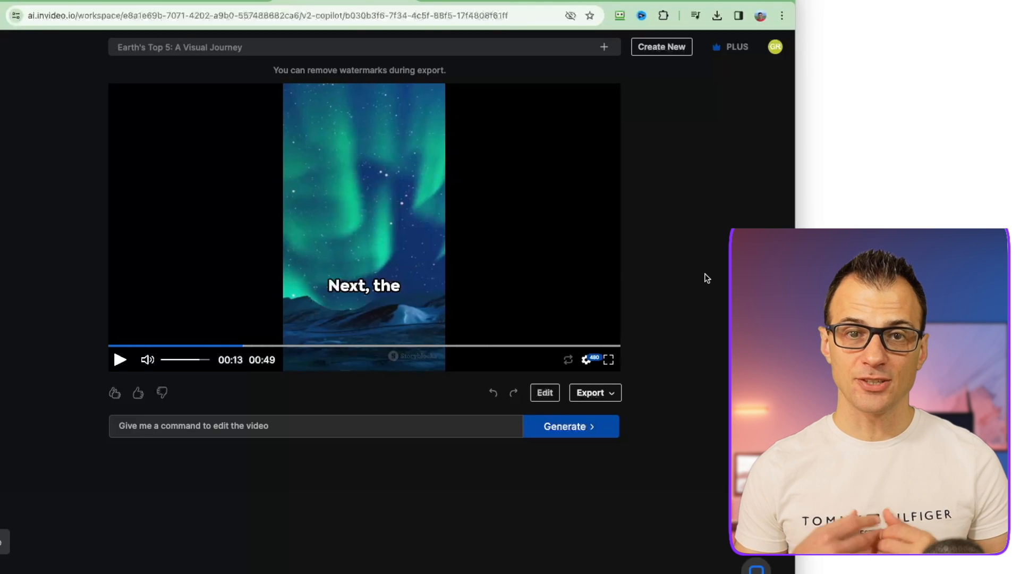
pyautogui.moveTo(655, 238)
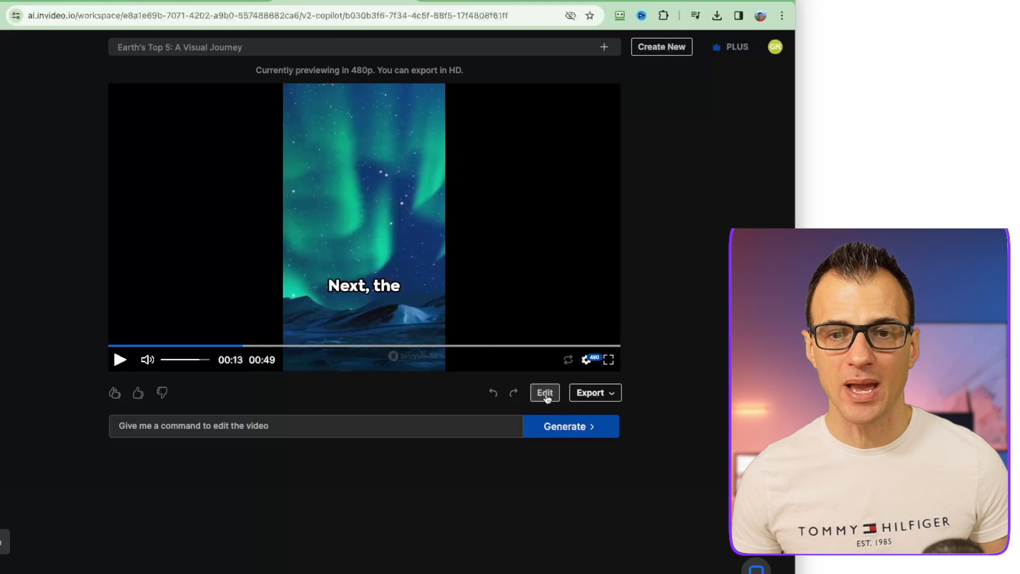
pyautogui.click(545, 392)
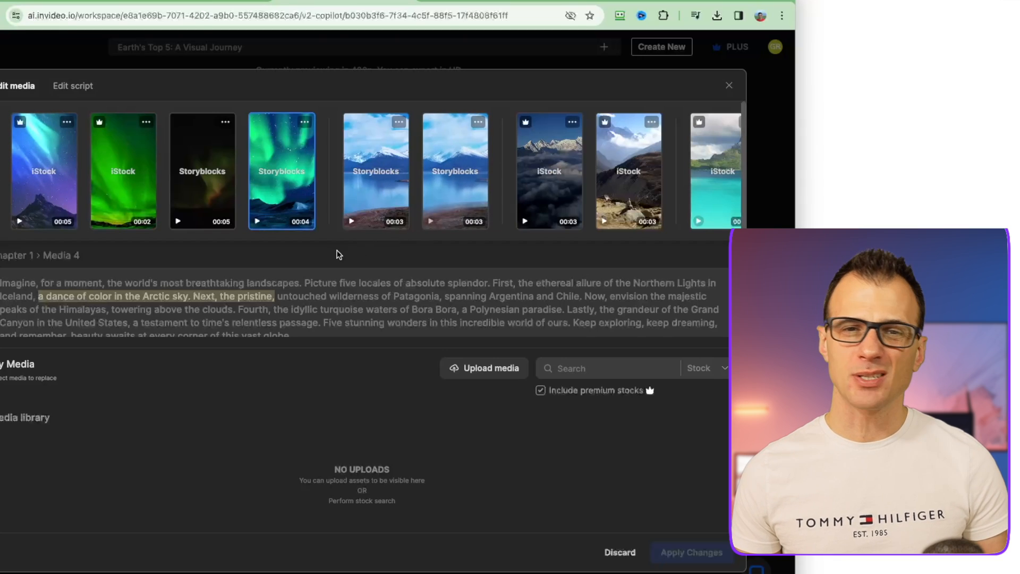
# Replace 'locales' with 'destinations' in the script's opening line and apply the change
pyautogui.click(73, 85)
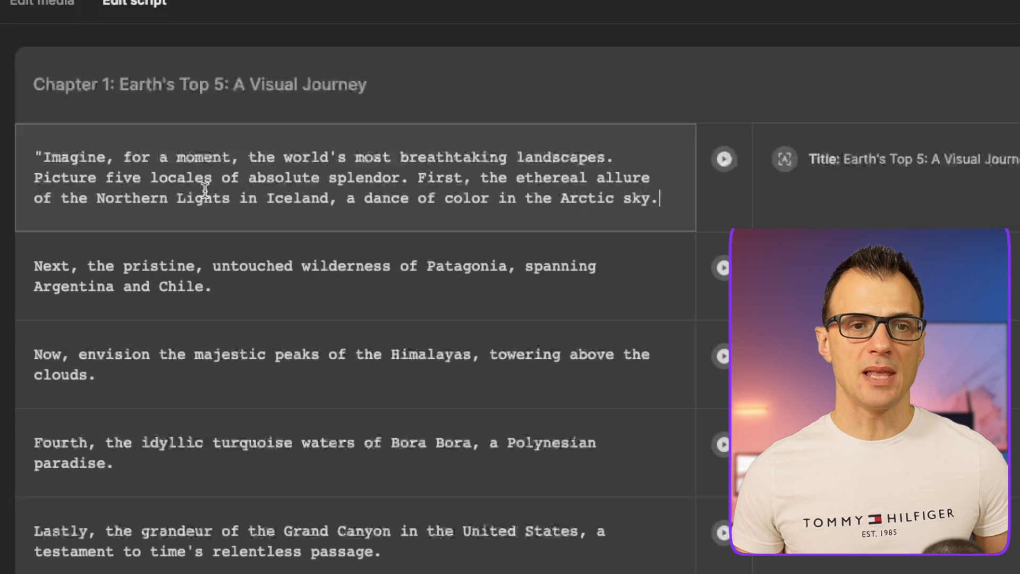
pyautogui.write('destin')
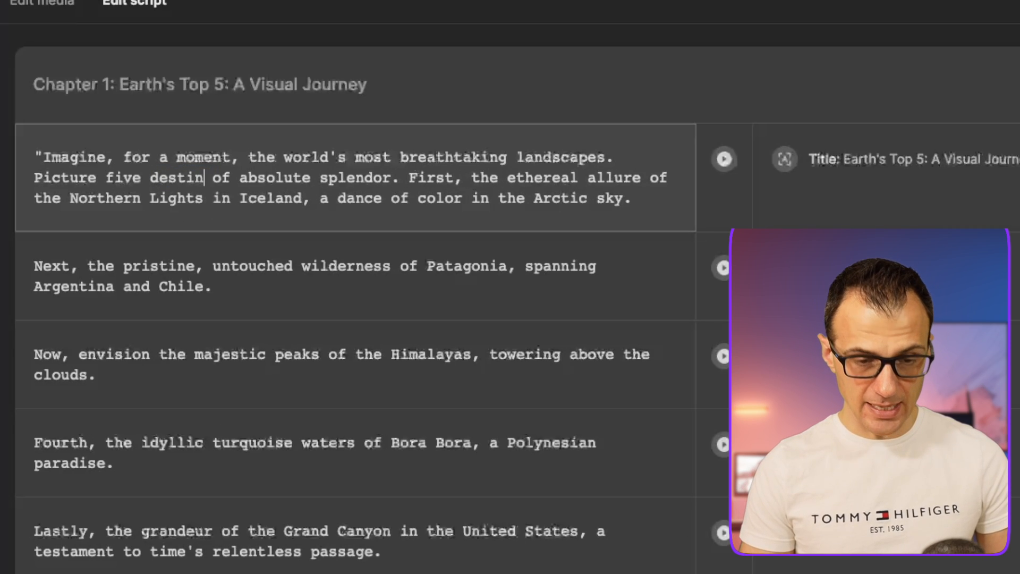
pyautogui.write('inations')
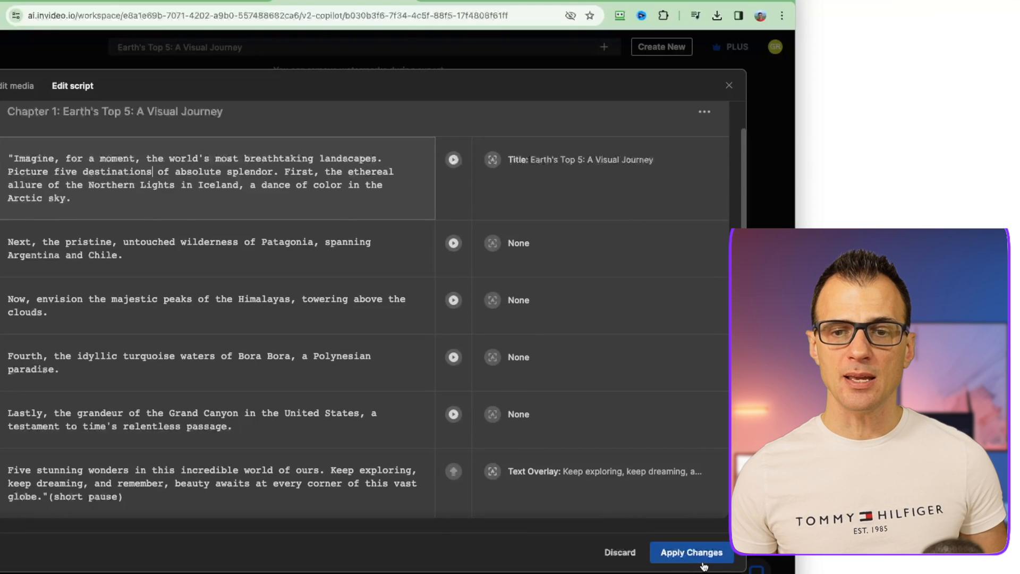
pyautogui.click(691, 551)
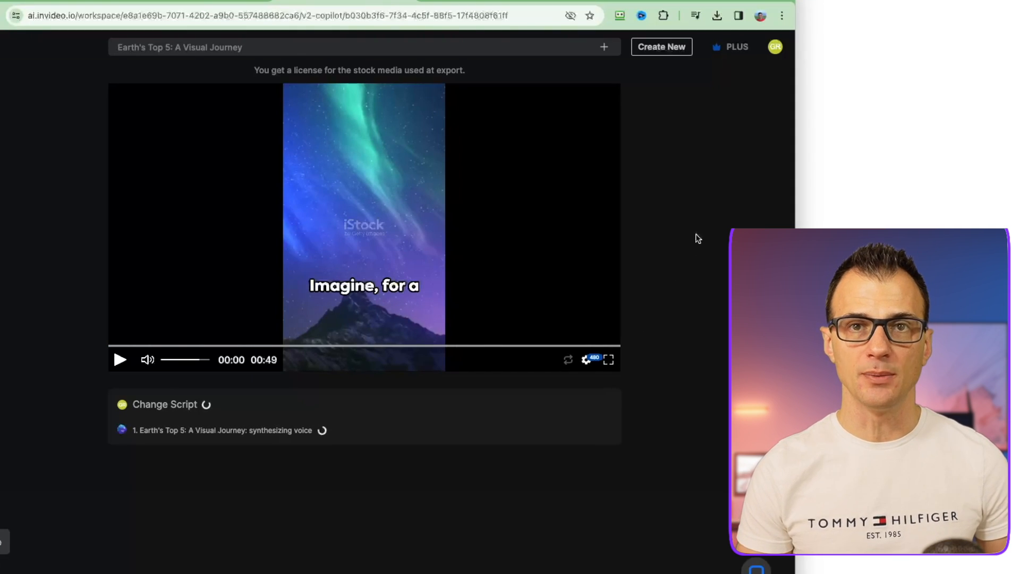
# Preview the regenerated 52-second Short and bring up the PLUS pricing plans
pyautogui.click(608, 359)
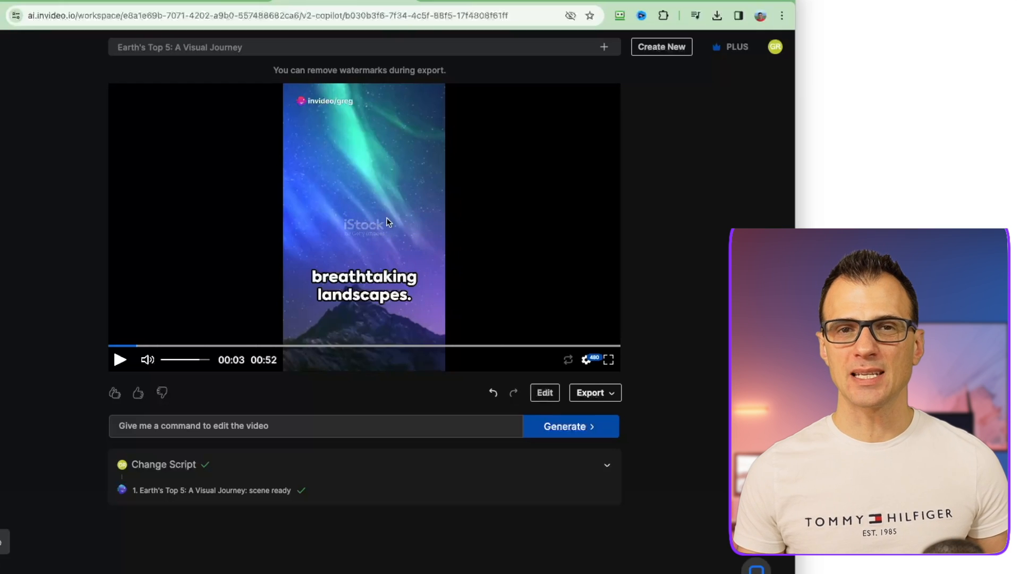
pyautogui.moveTo(737, 47)
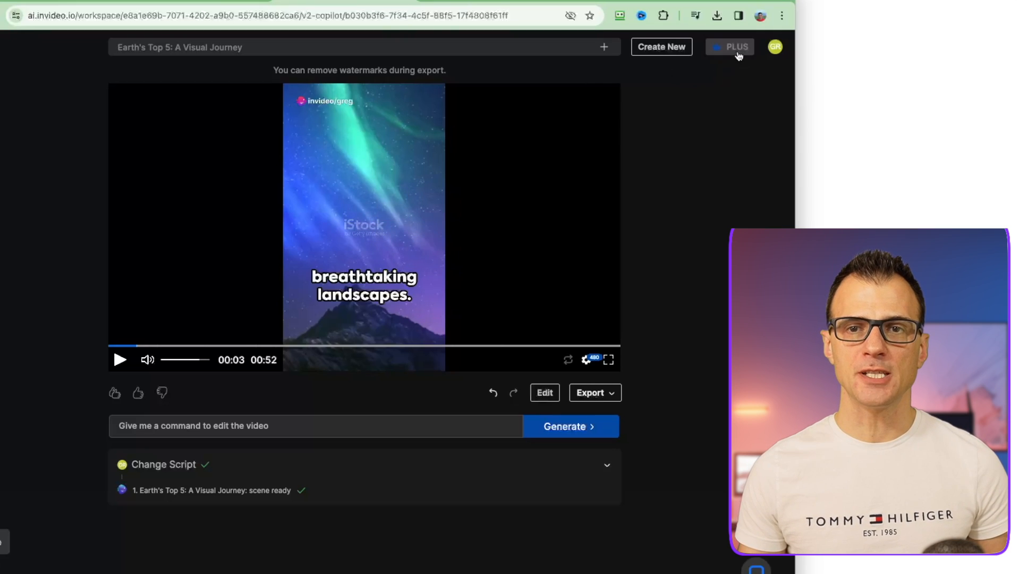
pyautogui.click(738, 46)
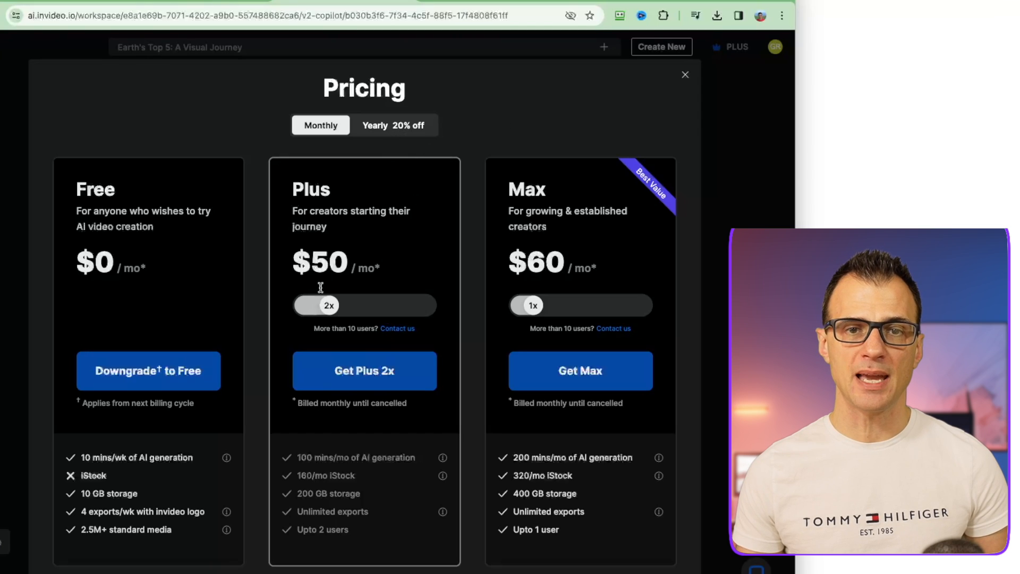
# Set the Plus plan slider to 1x so it shows $25 a month for one user
pyautogui.click(310, 304)
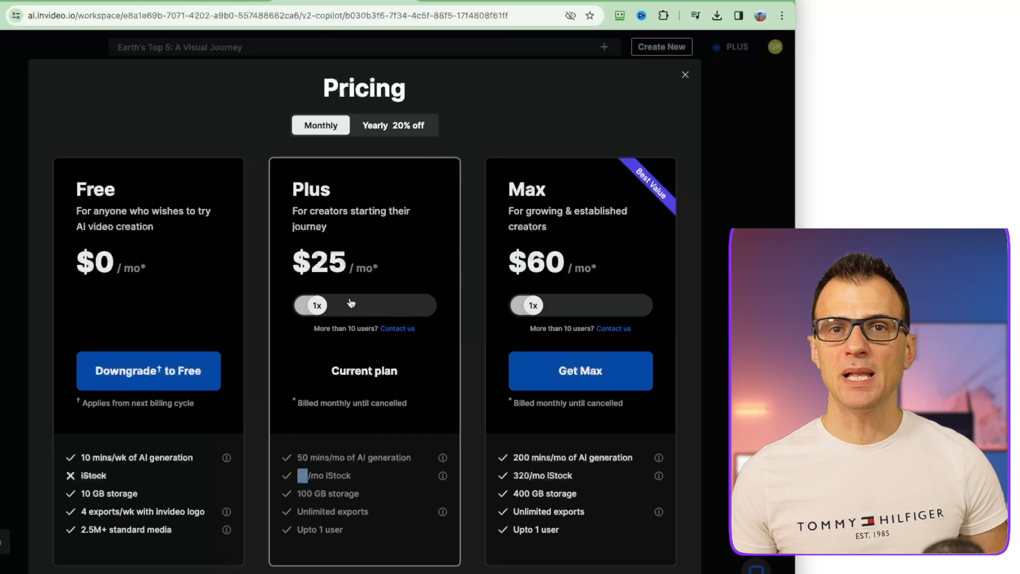
pyautogui.moveTo(381, 495)
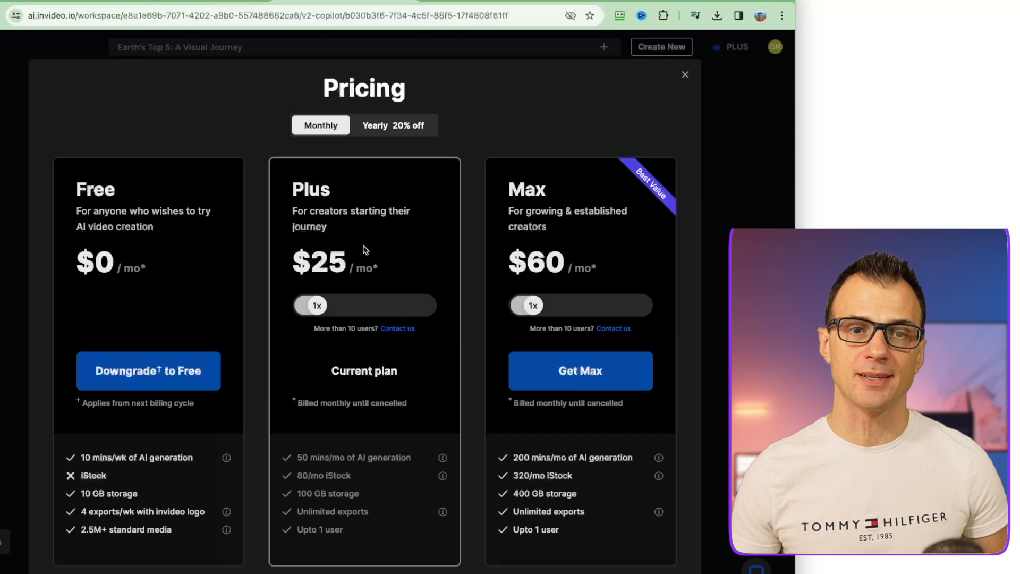
pyautogui.moveTo(403, 225)
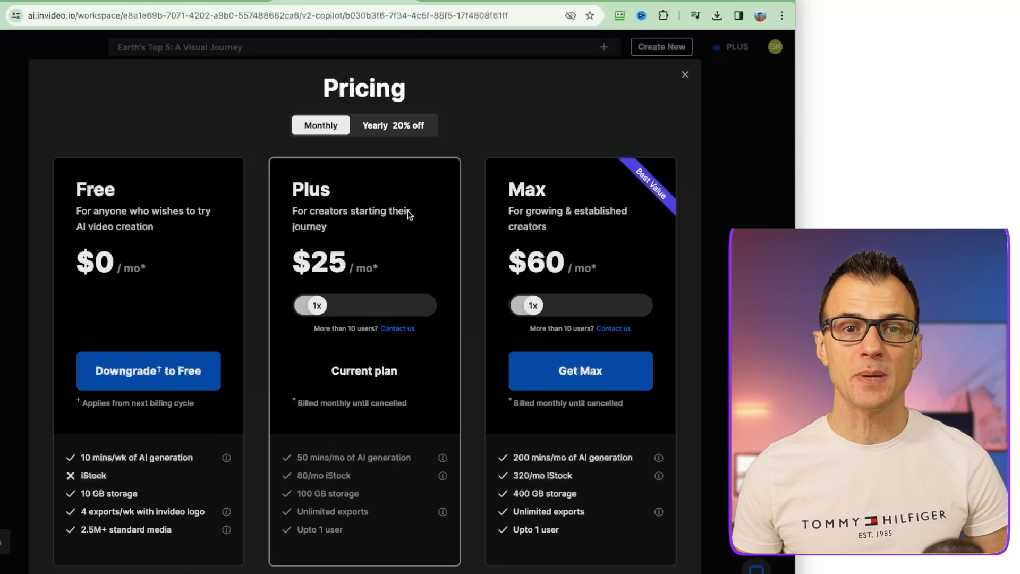
pyautogui.moveTo(509, 104)
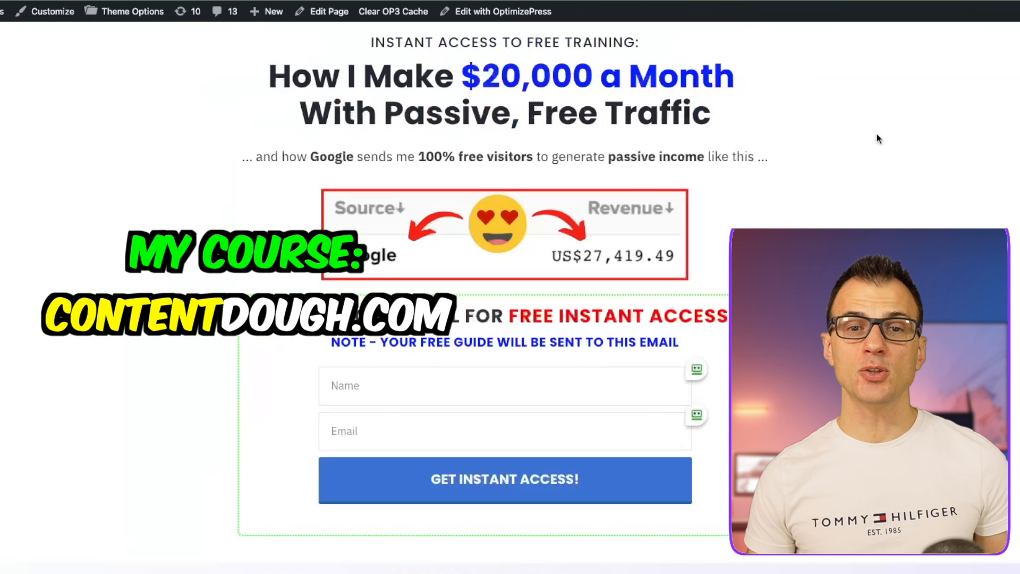
pyautogui.moveTo(427, 258)
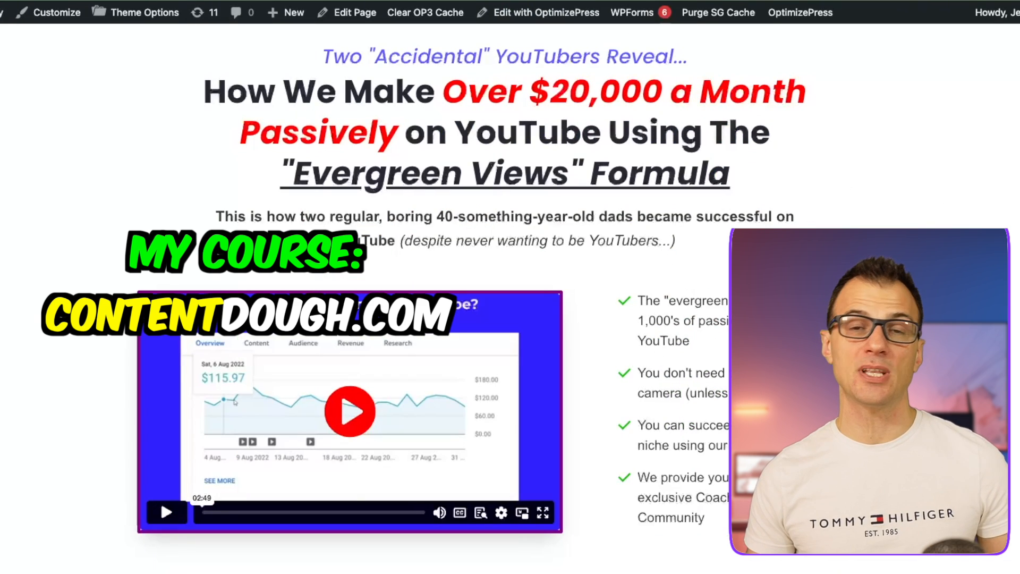
# Scroll the Jet Video Academy sales page past the video, price box and modules to YouTube Shorts and Studio
pyautogui.scroll(-3)
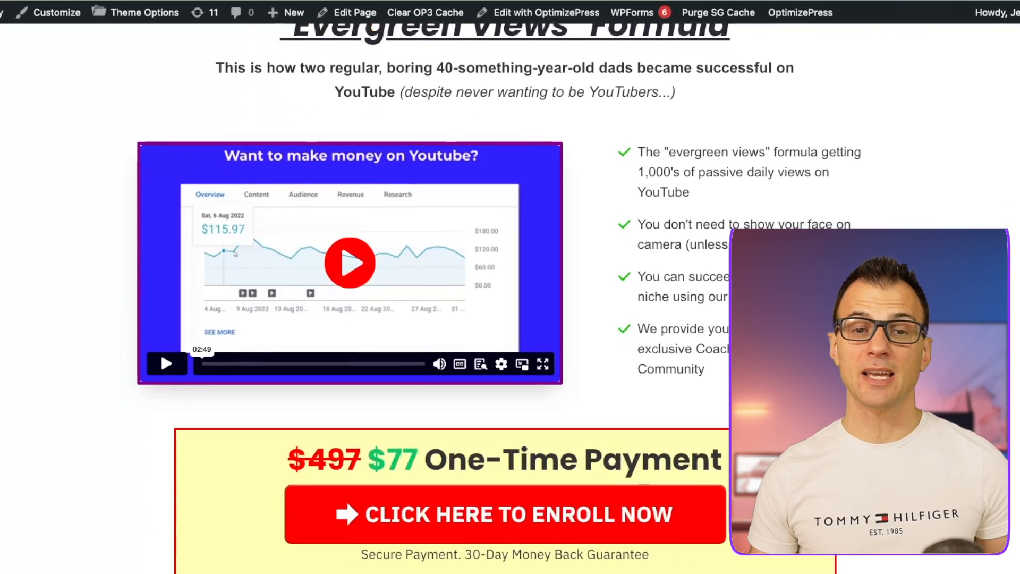
pyautogui.scroll(-3)
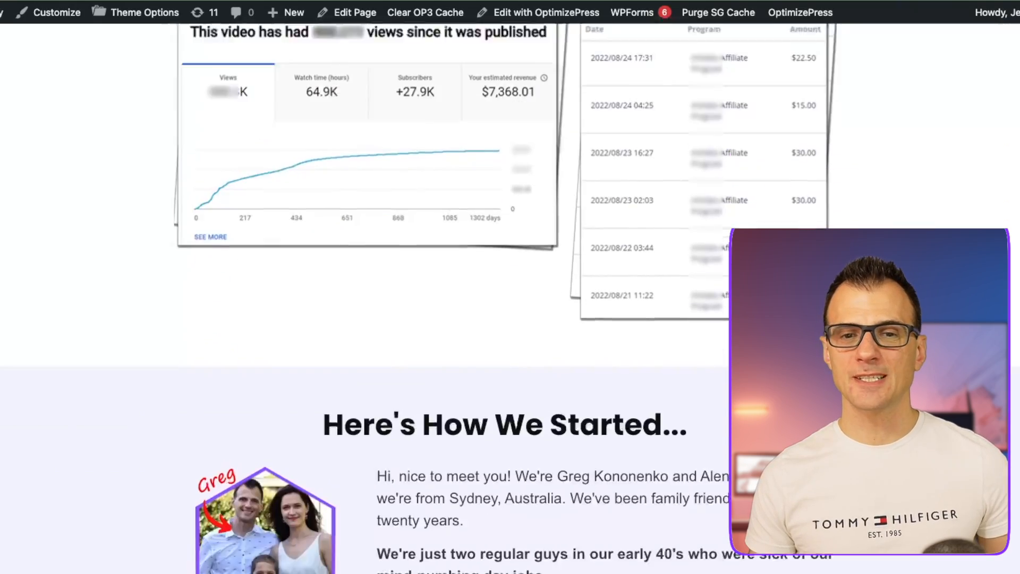
pyautogui.scroll(-3)
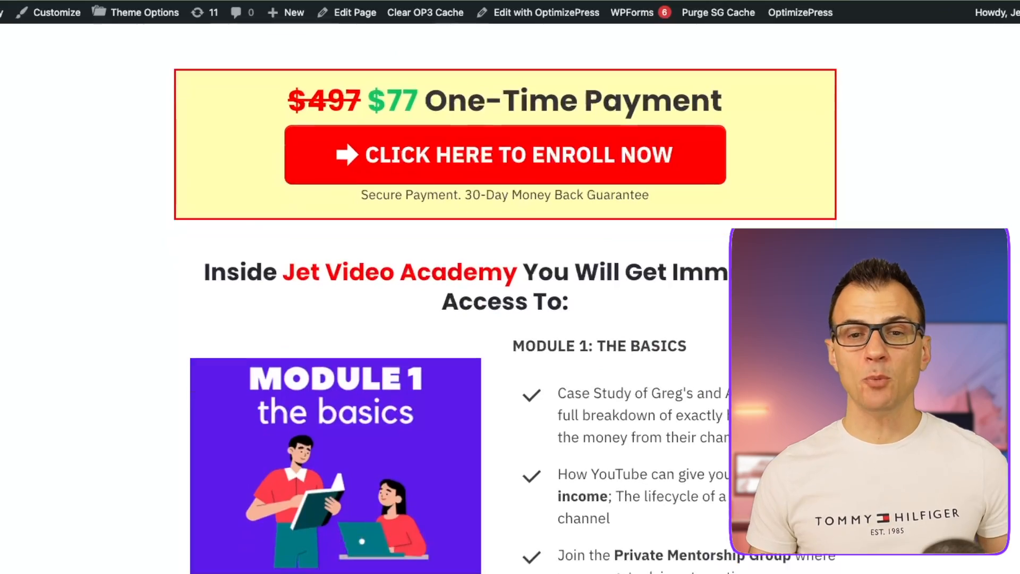
pyautogui.scroll(-3)
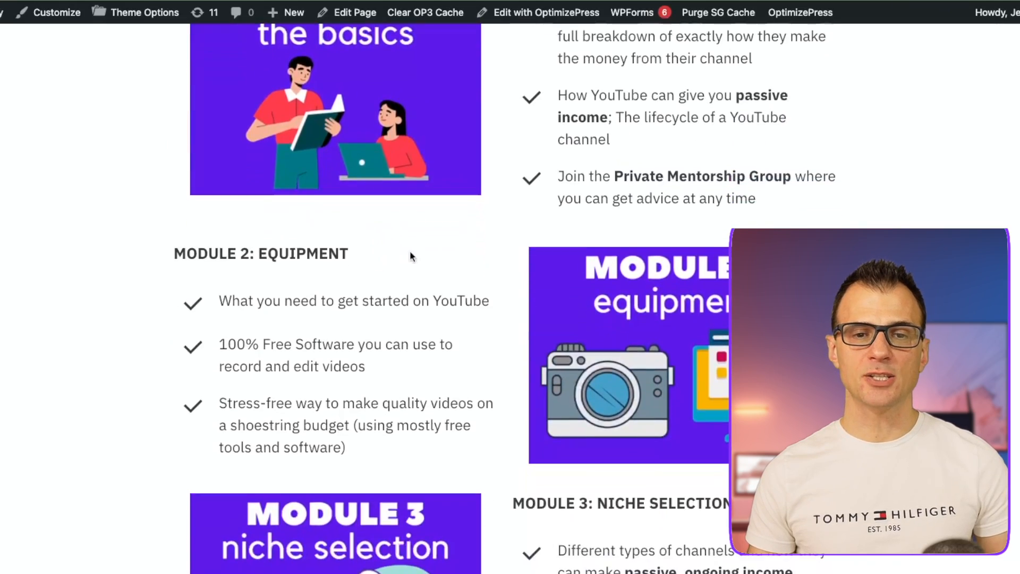
pyautogui.scroll(-3)
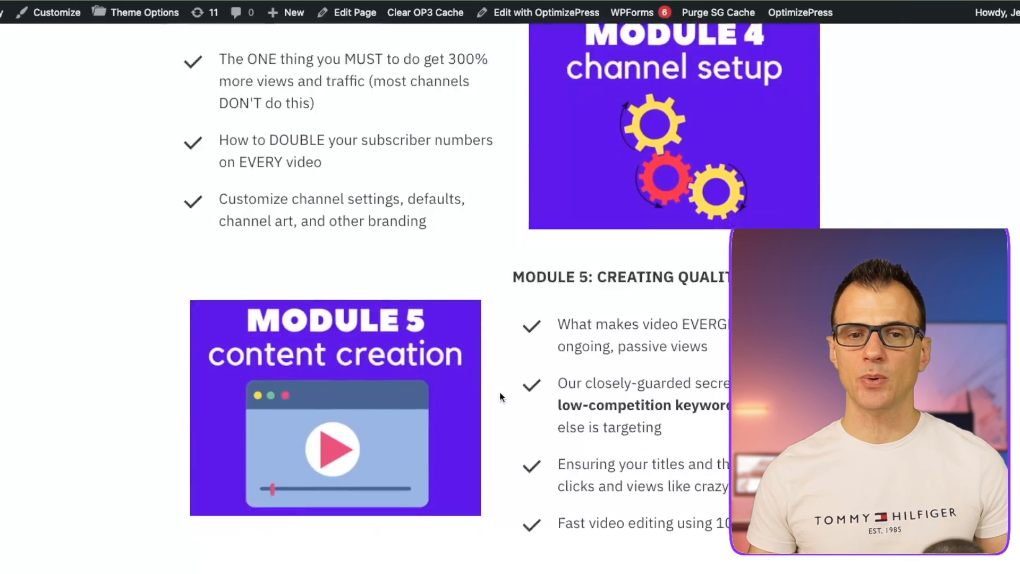
pyautogui.scroll(-3)
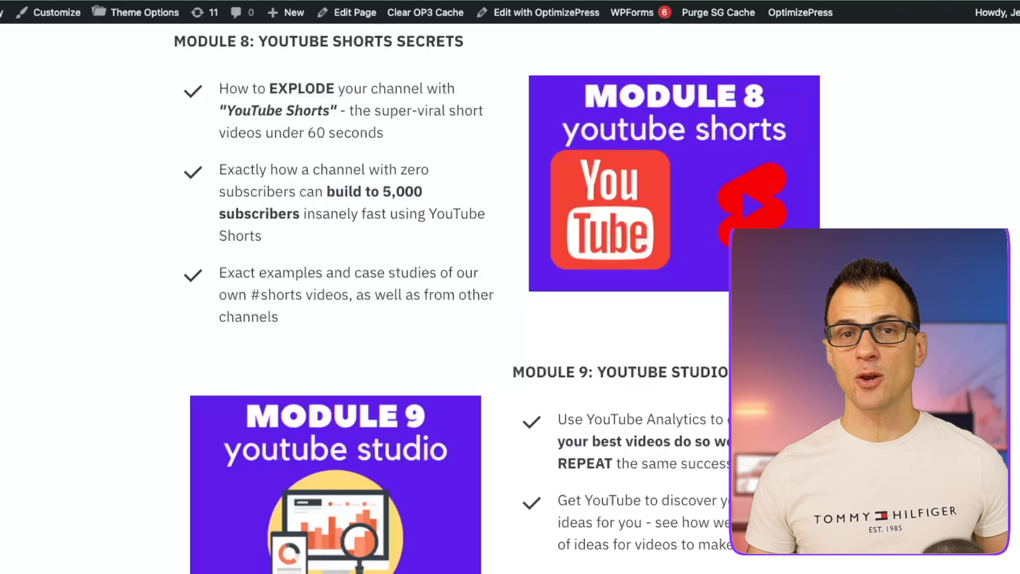